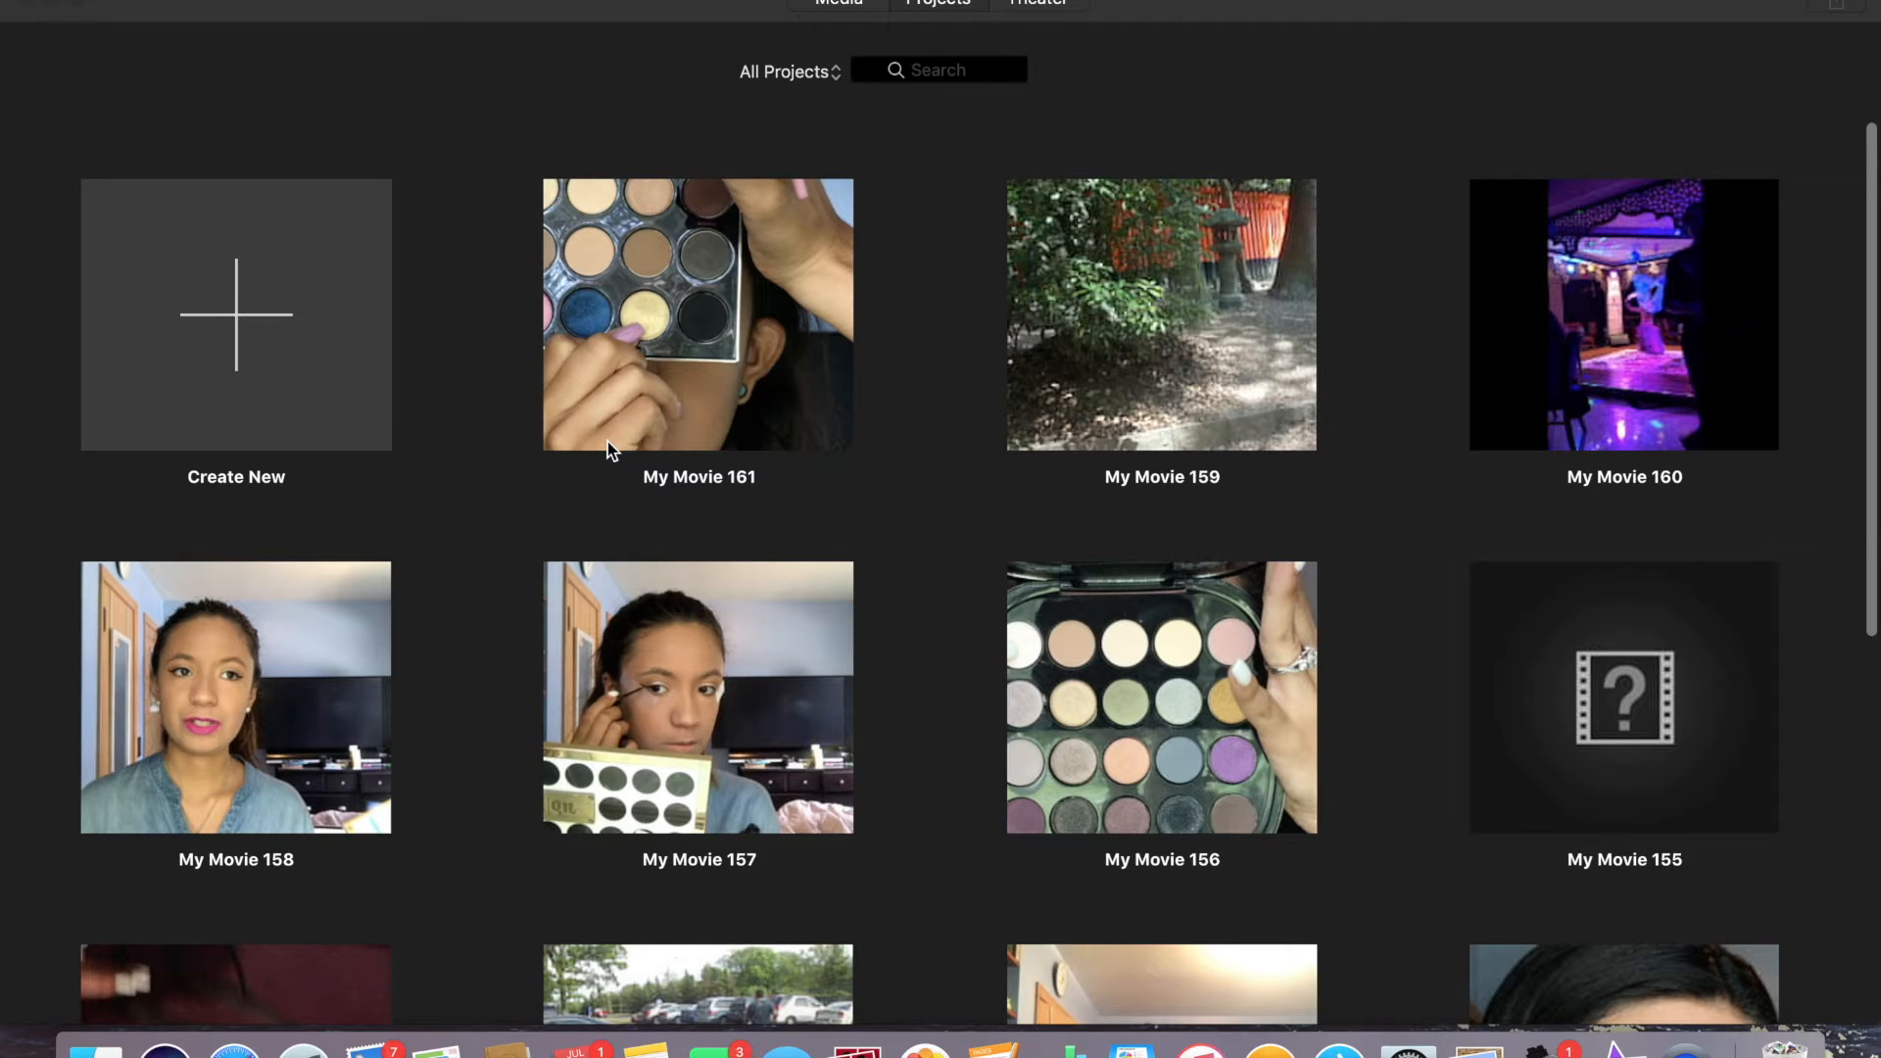
{"action": "mouse_move", "coordinate": [304, 348]}
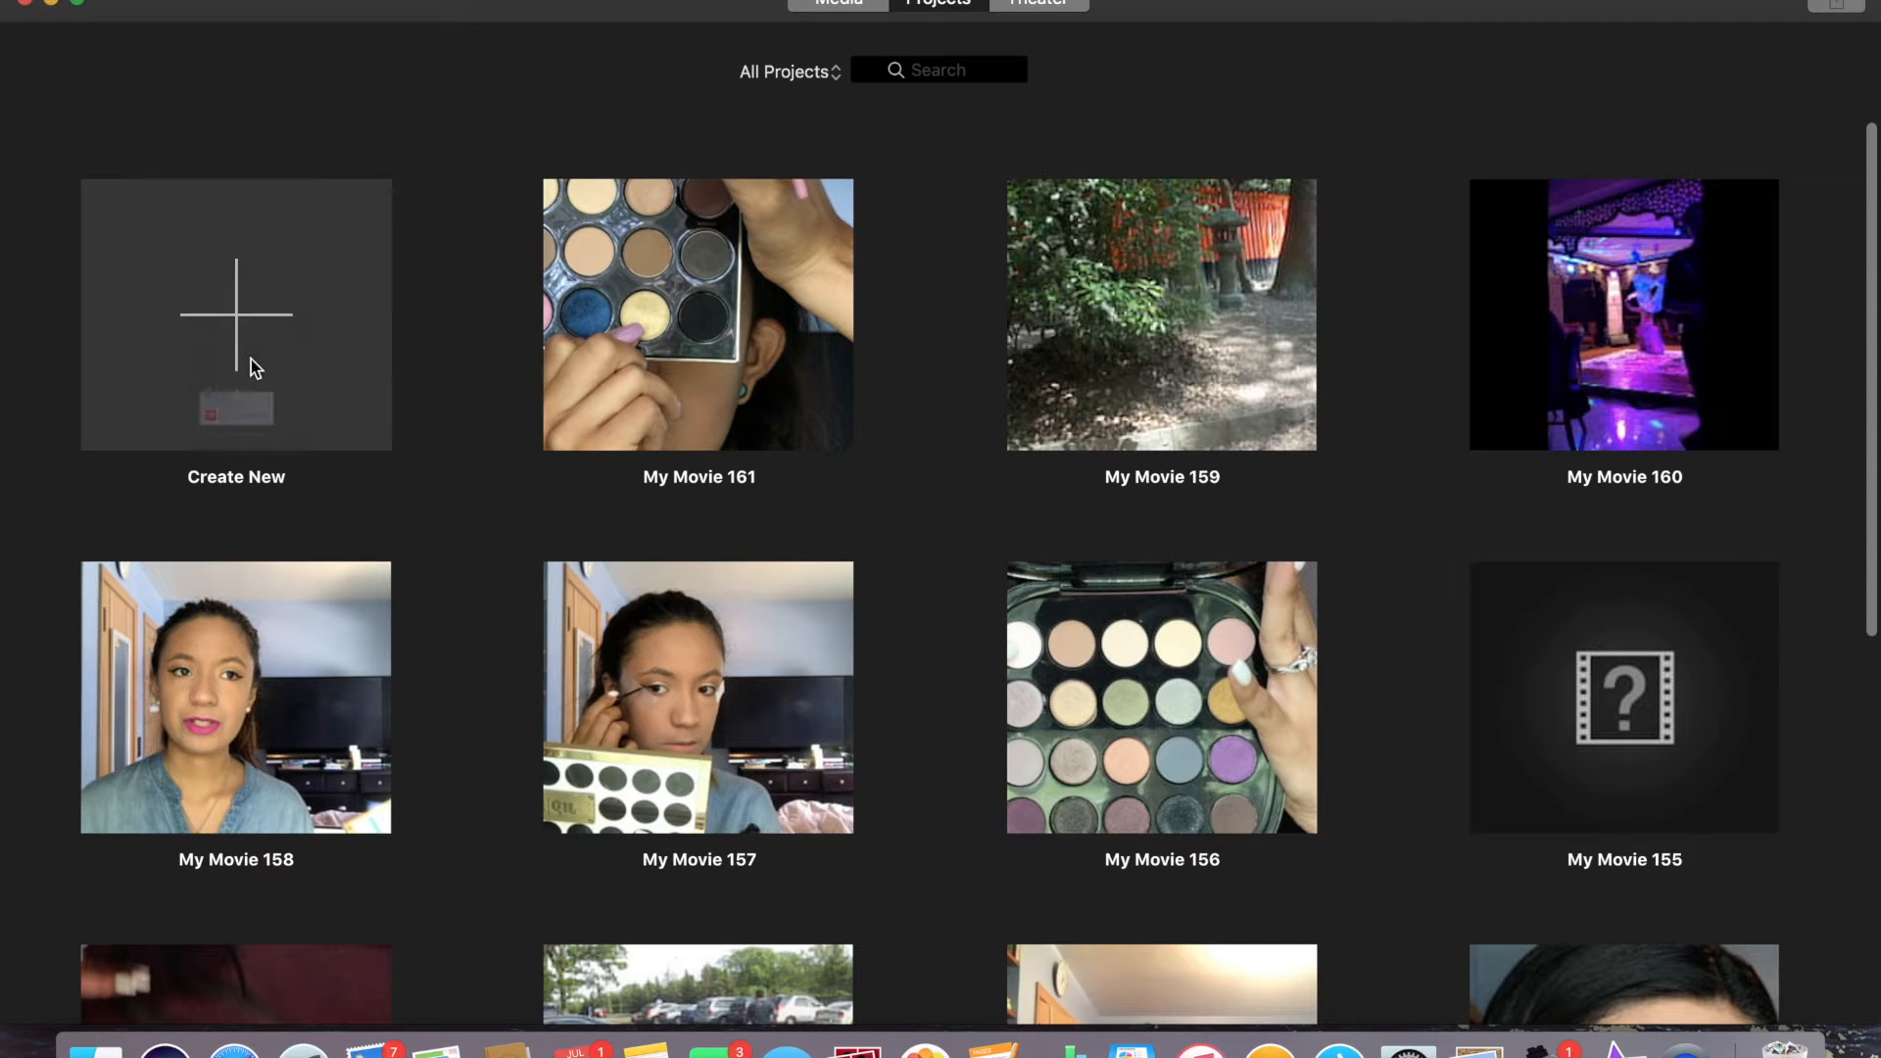
{"action": "mouse_move", "coordinate": [643, 533]}
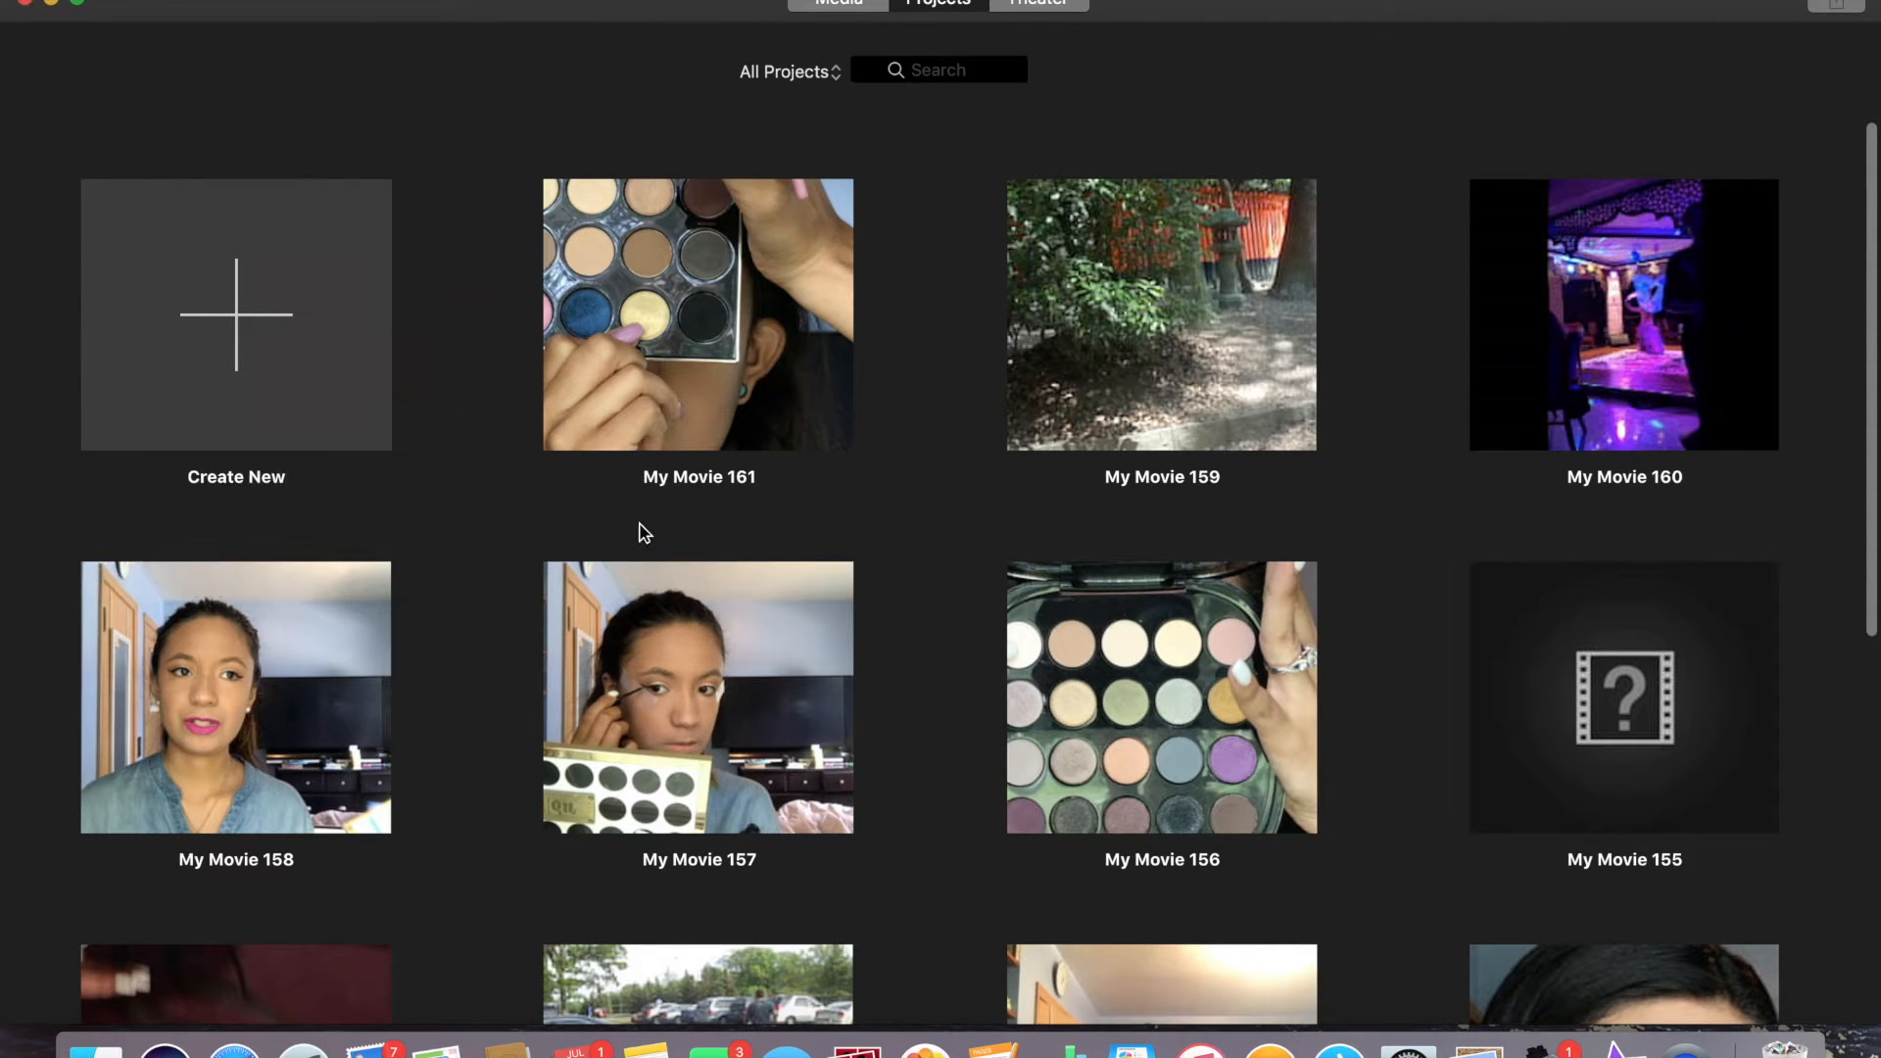
- Create a new empty movie project, My Movie 162, from the Projects browser
{"action": "left_click", "coordinate": [235, 314]}
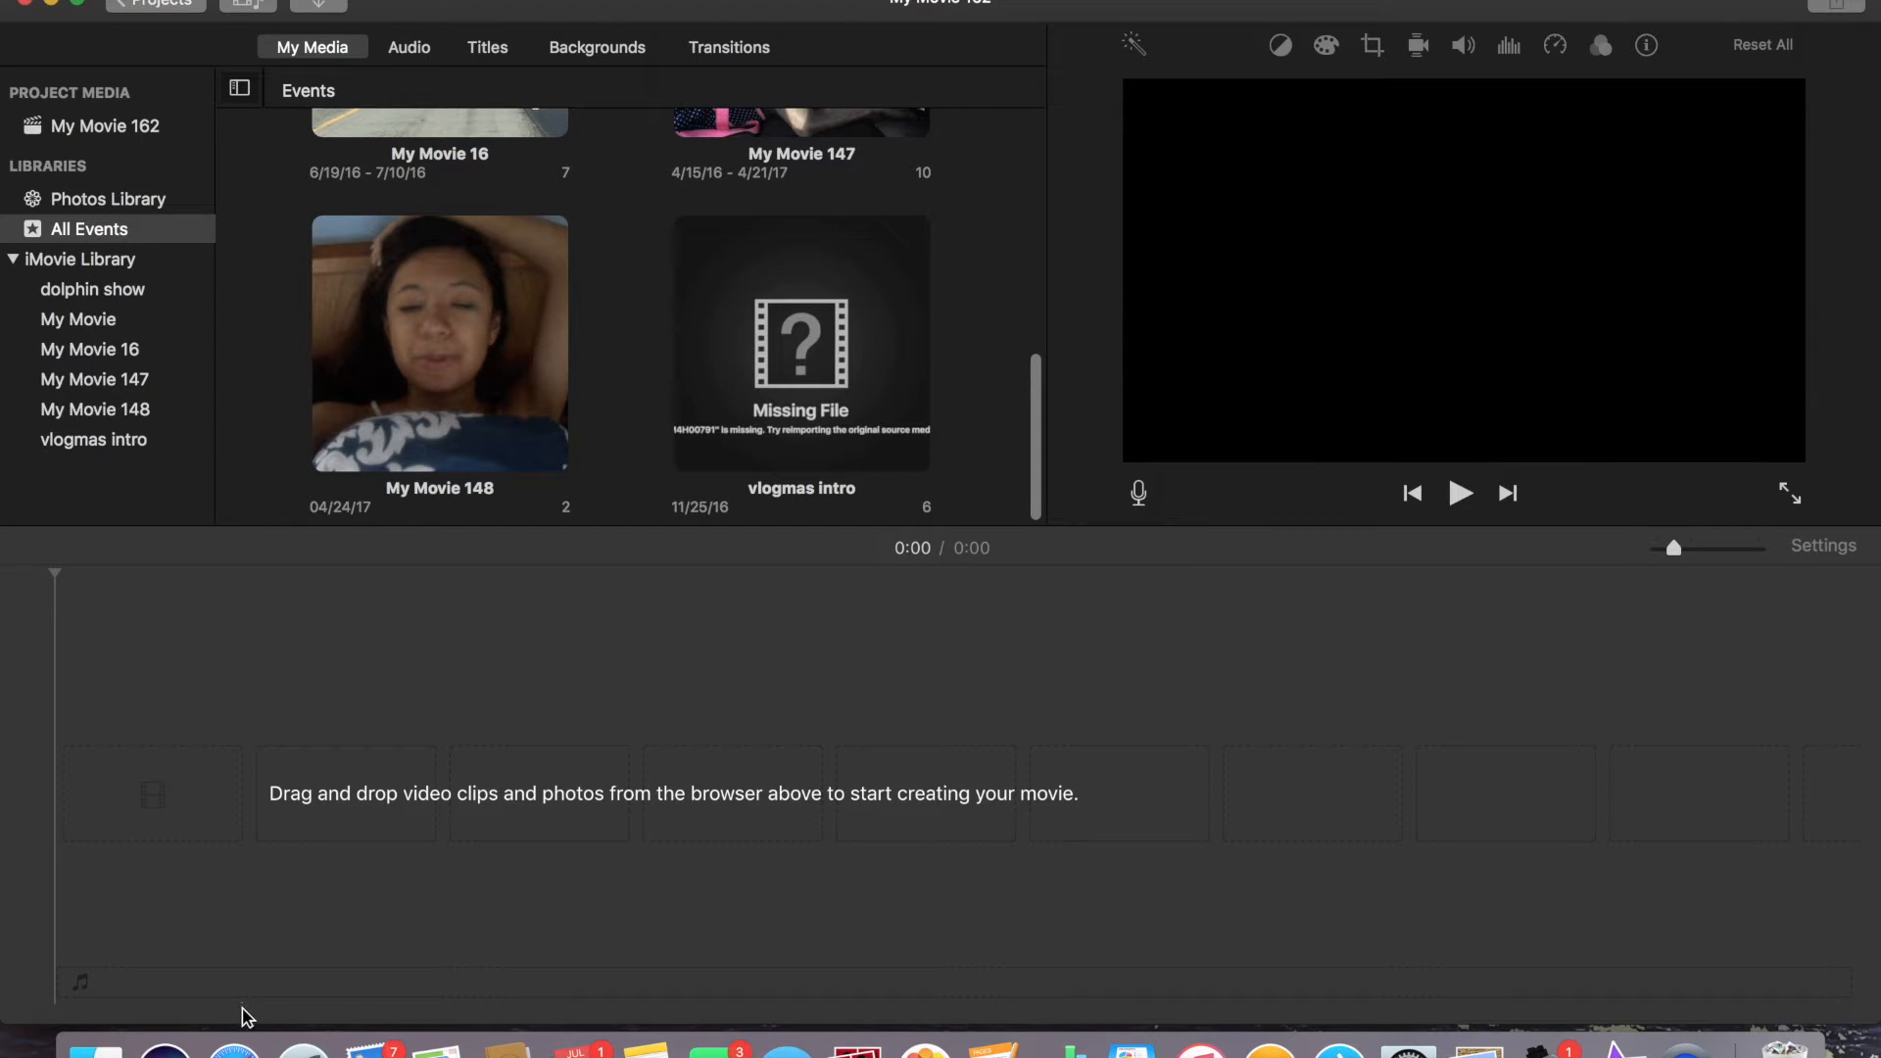
{"action": "mouse_move", "coordinate": [94, 1046]}
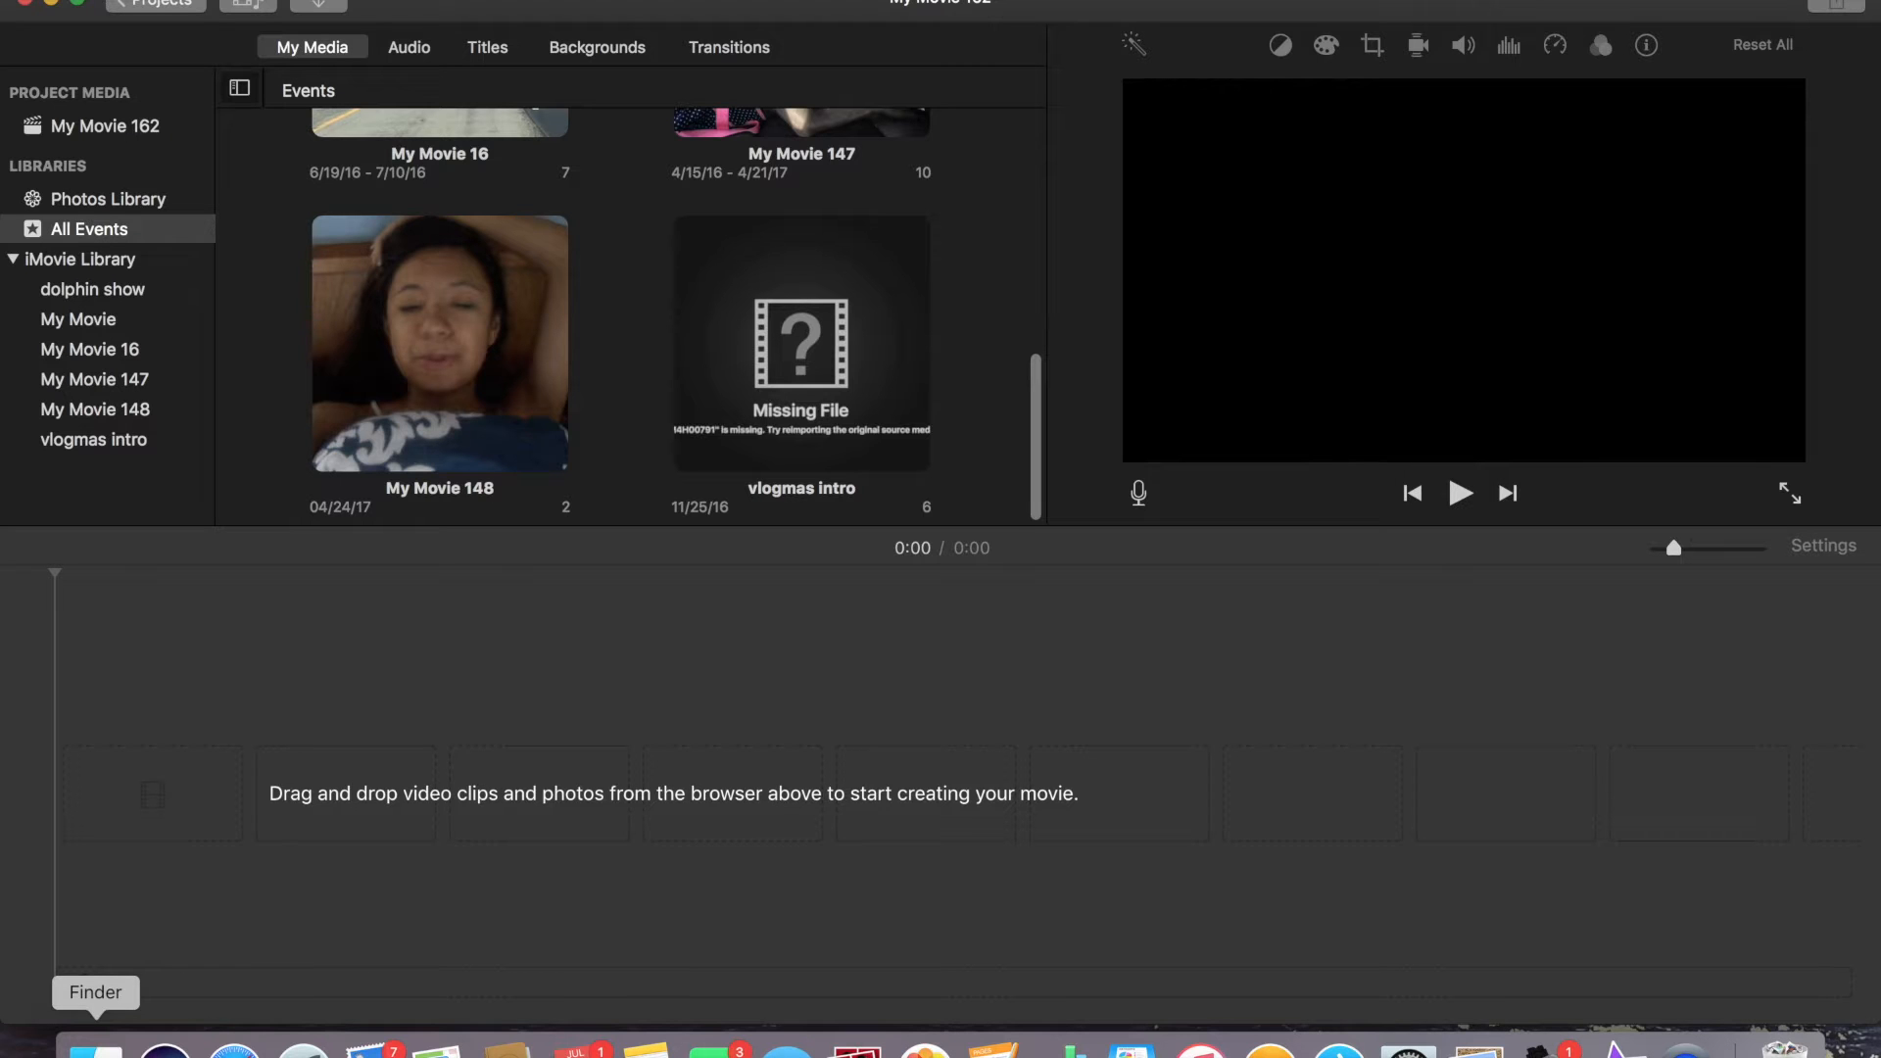
- Scroll to bring the roughly five-minute makeup video into the My Movie 162 timeline
{"action": "scroll", "scroll_direction": "up", "scroll_amount": 3}
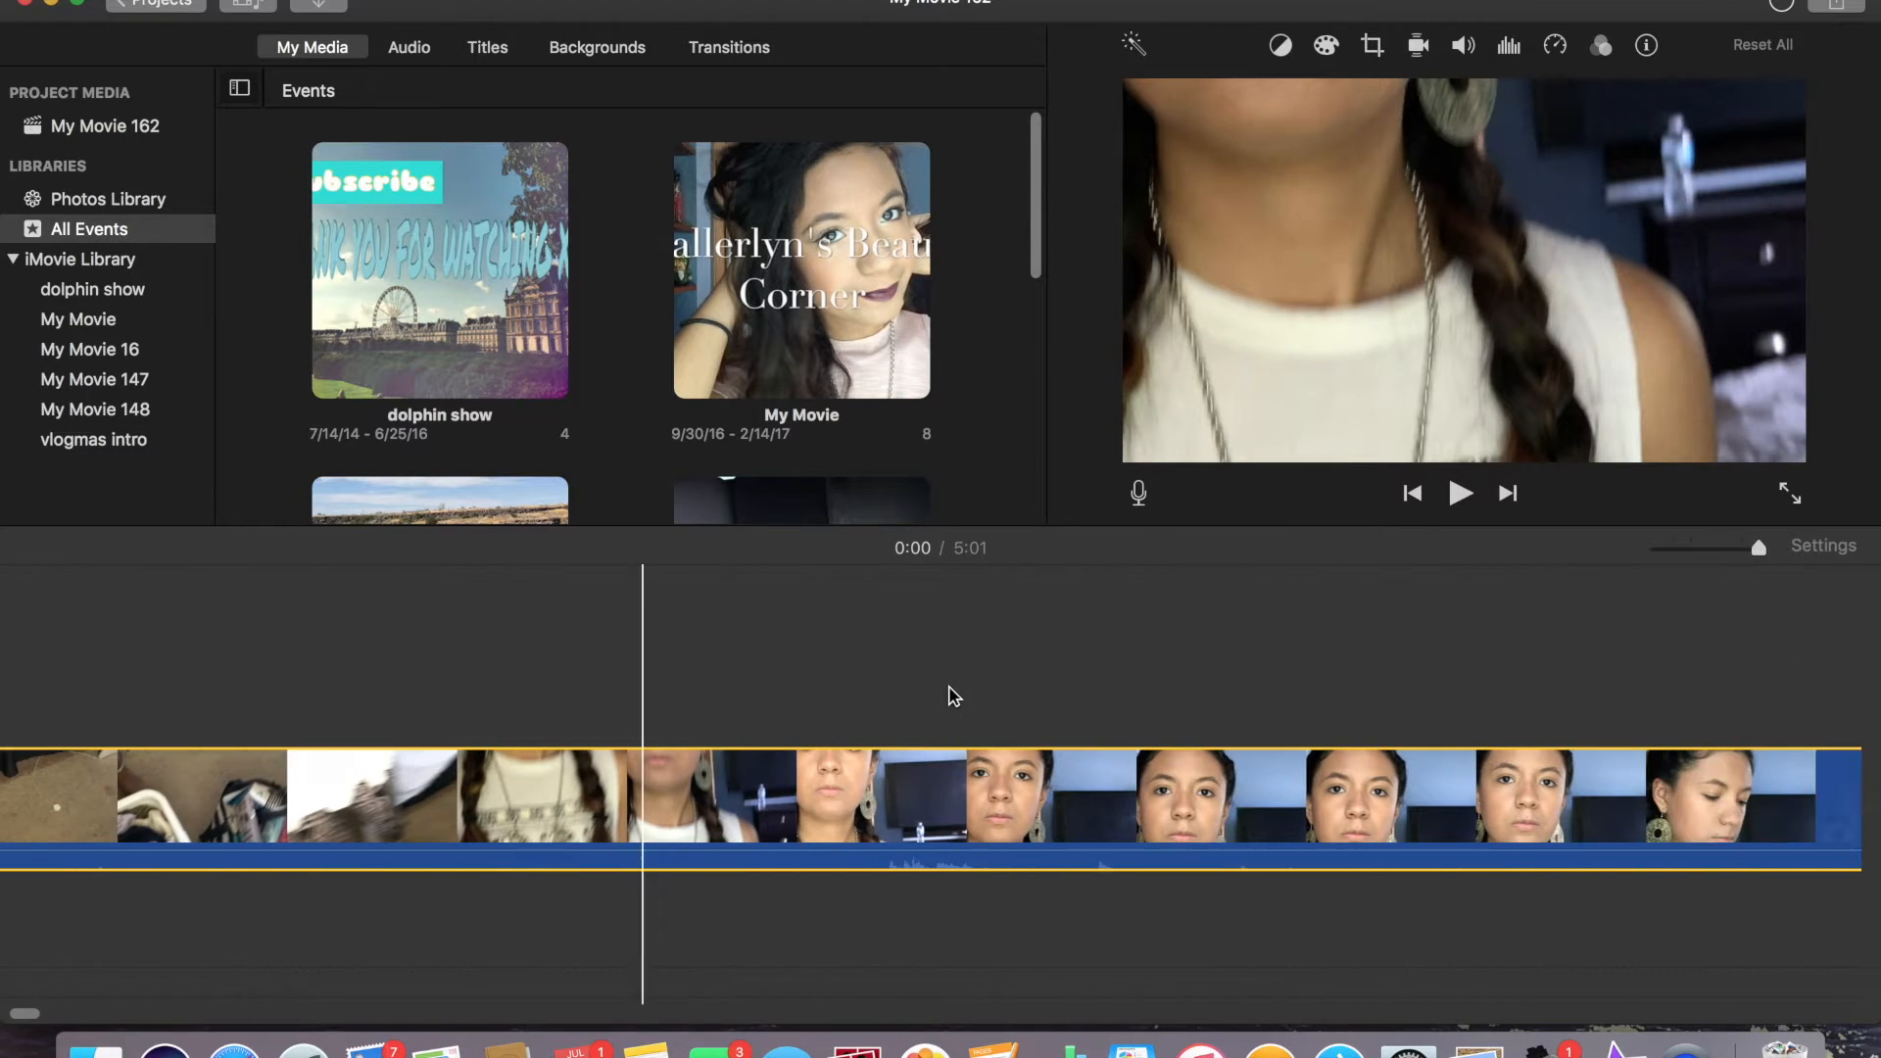
{"action": "left_click", "coordinate": [960, 797]}
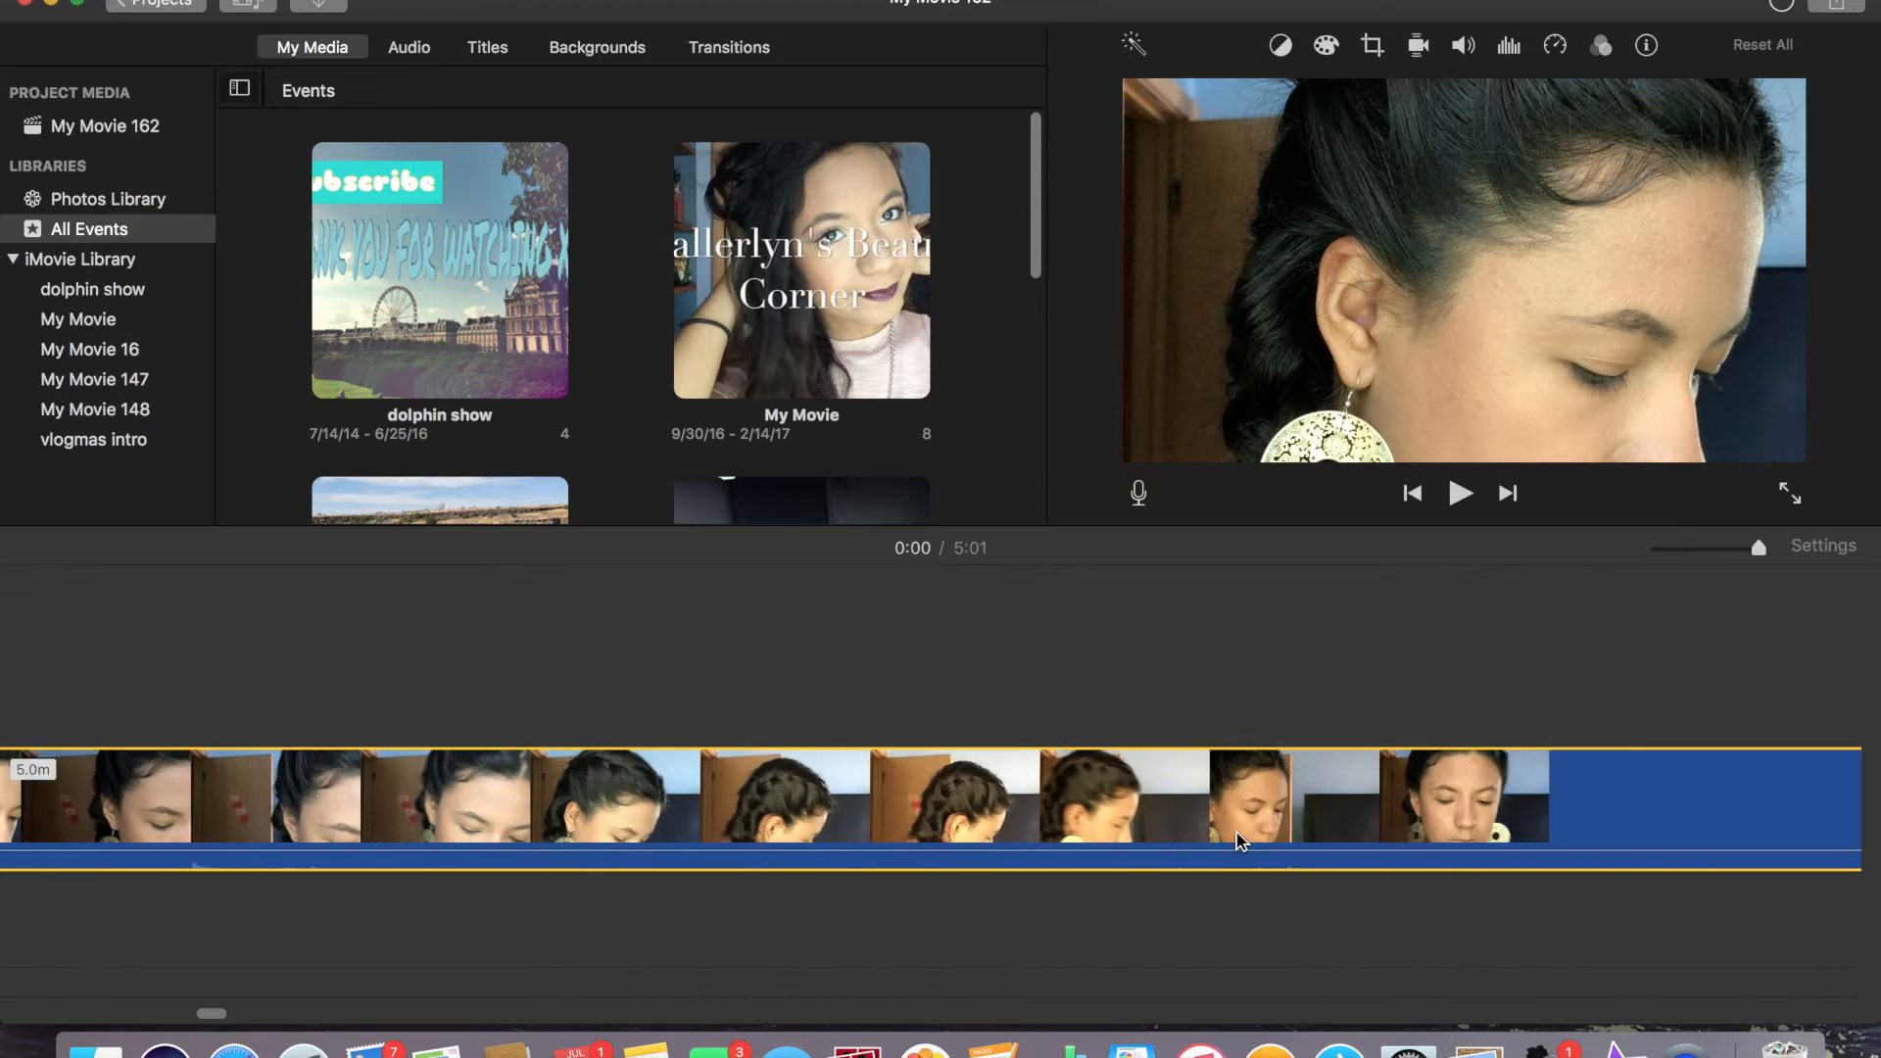
{"action": "left_click", "coordinate": [1095, 798]}
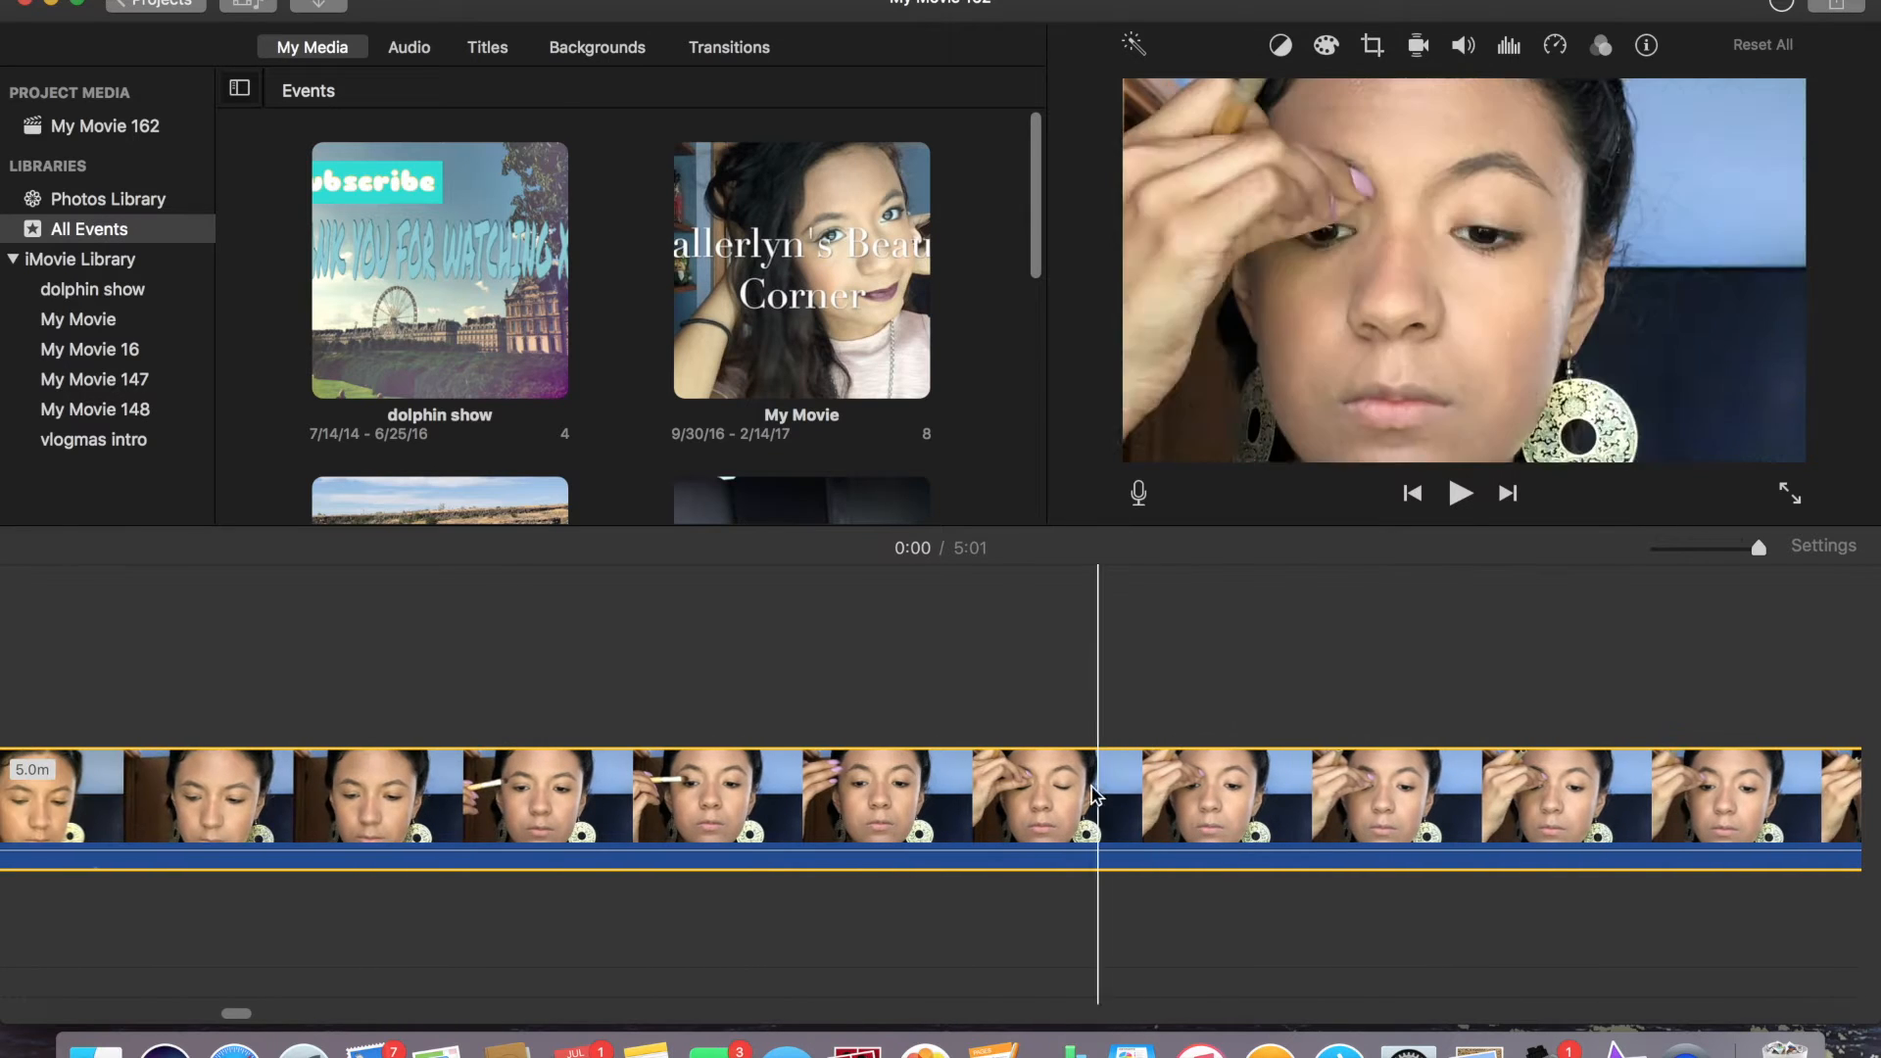
{"action": "left_click", "coordinate": [1274, 797]}
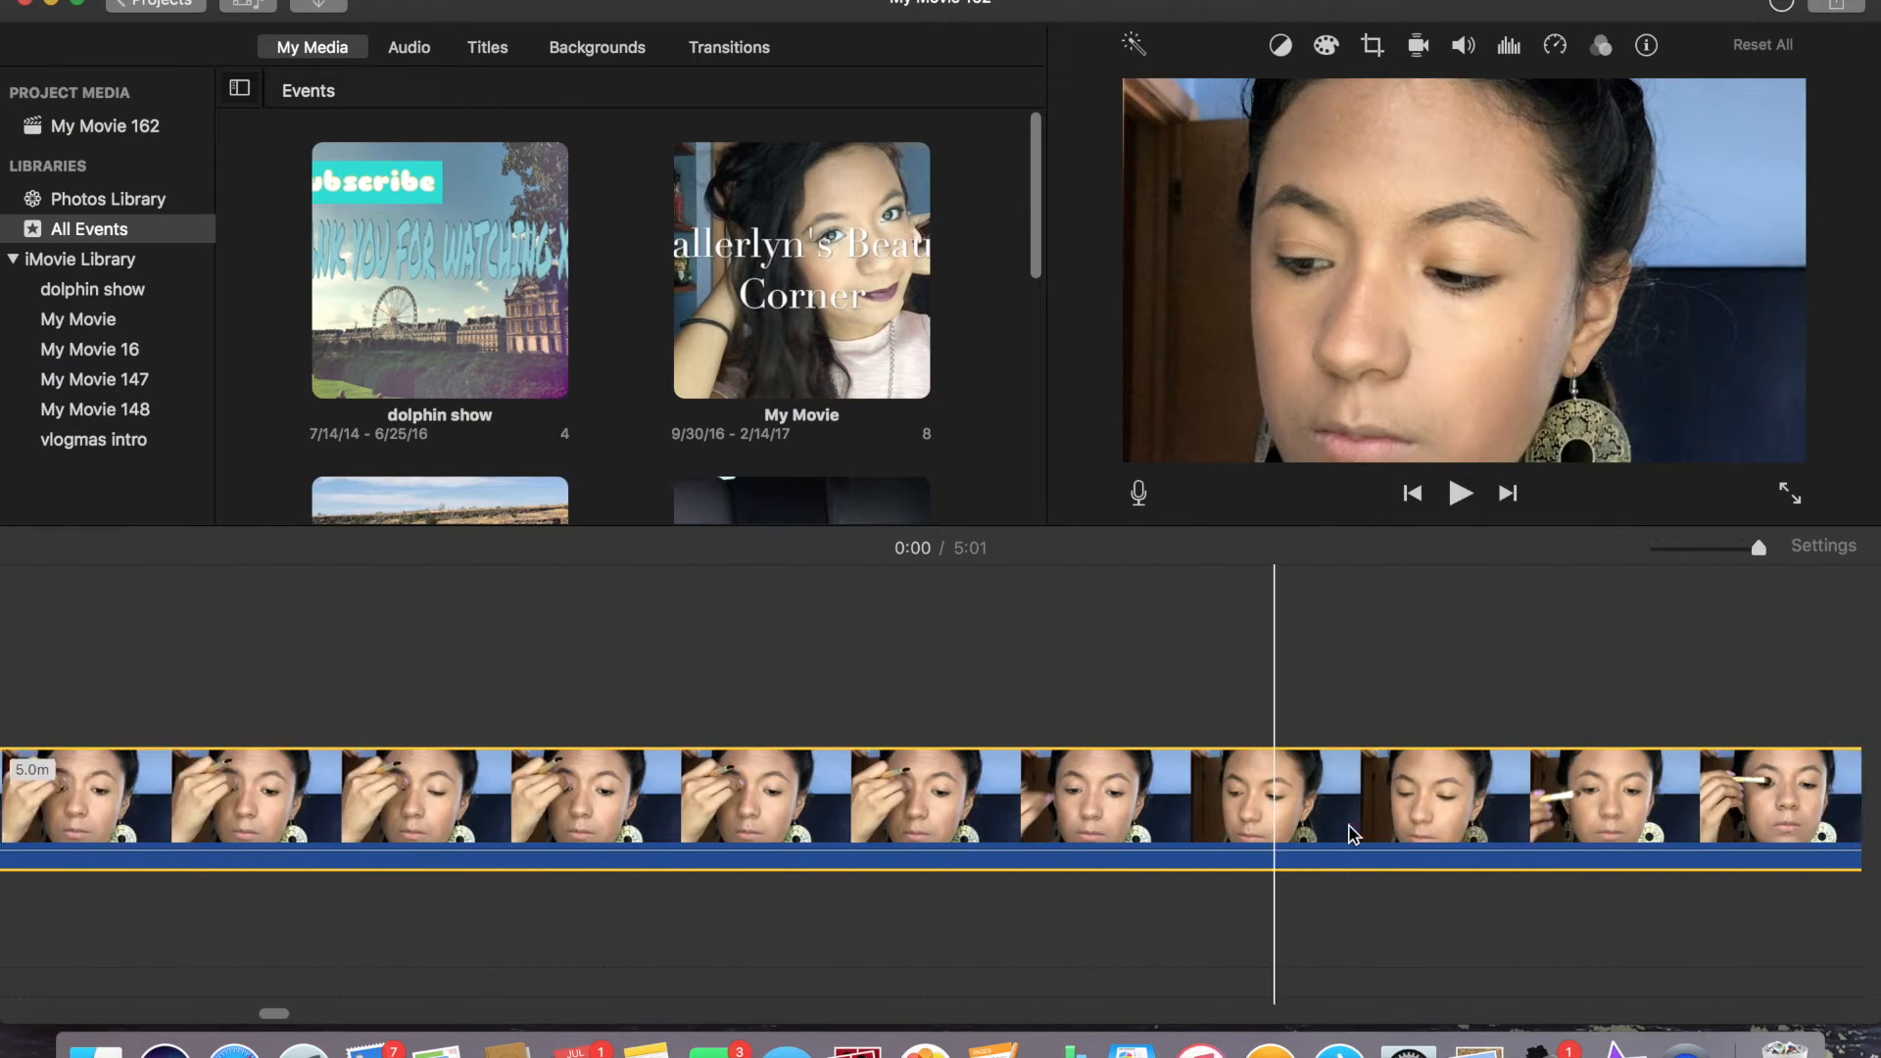
- Delete the opening of the makeup clip and play back the trimmed result
{"action": "right_click", "coordinate": [1257, 817]}
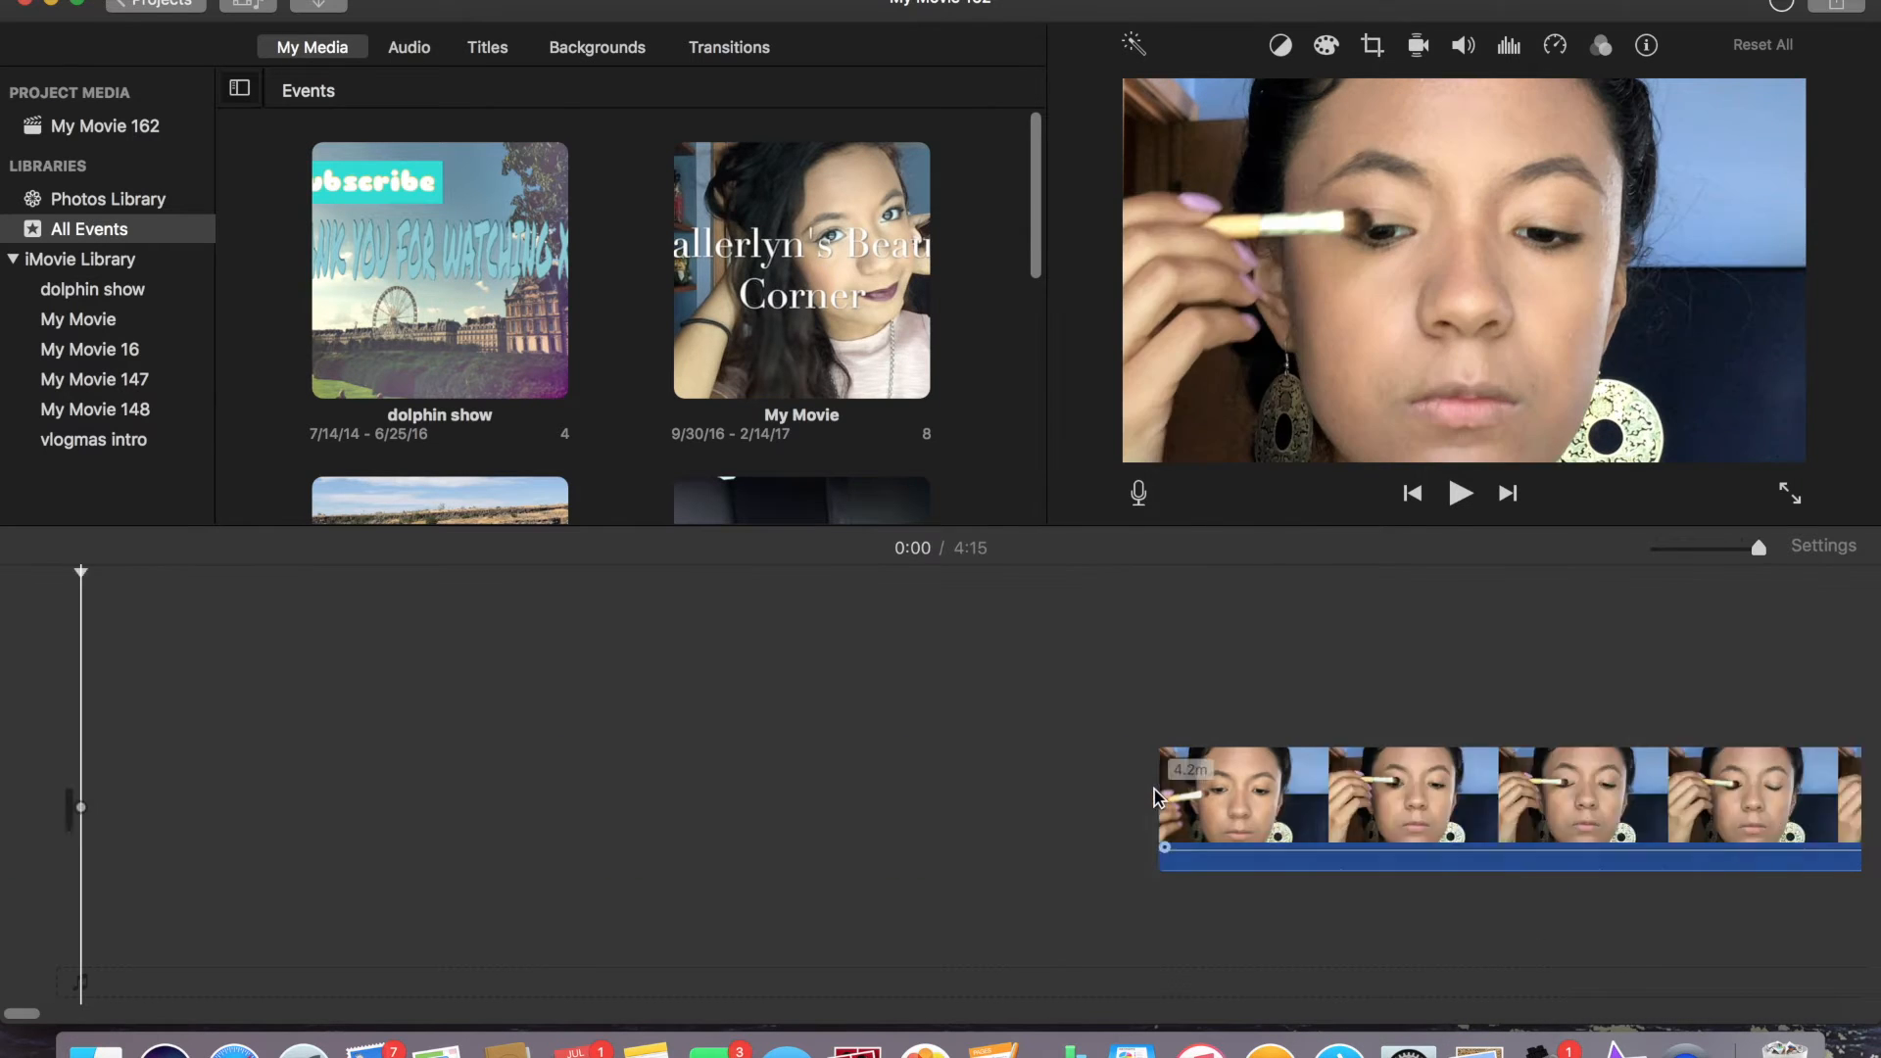
{"action": "left_click", "coordinate": [1459, 492]}
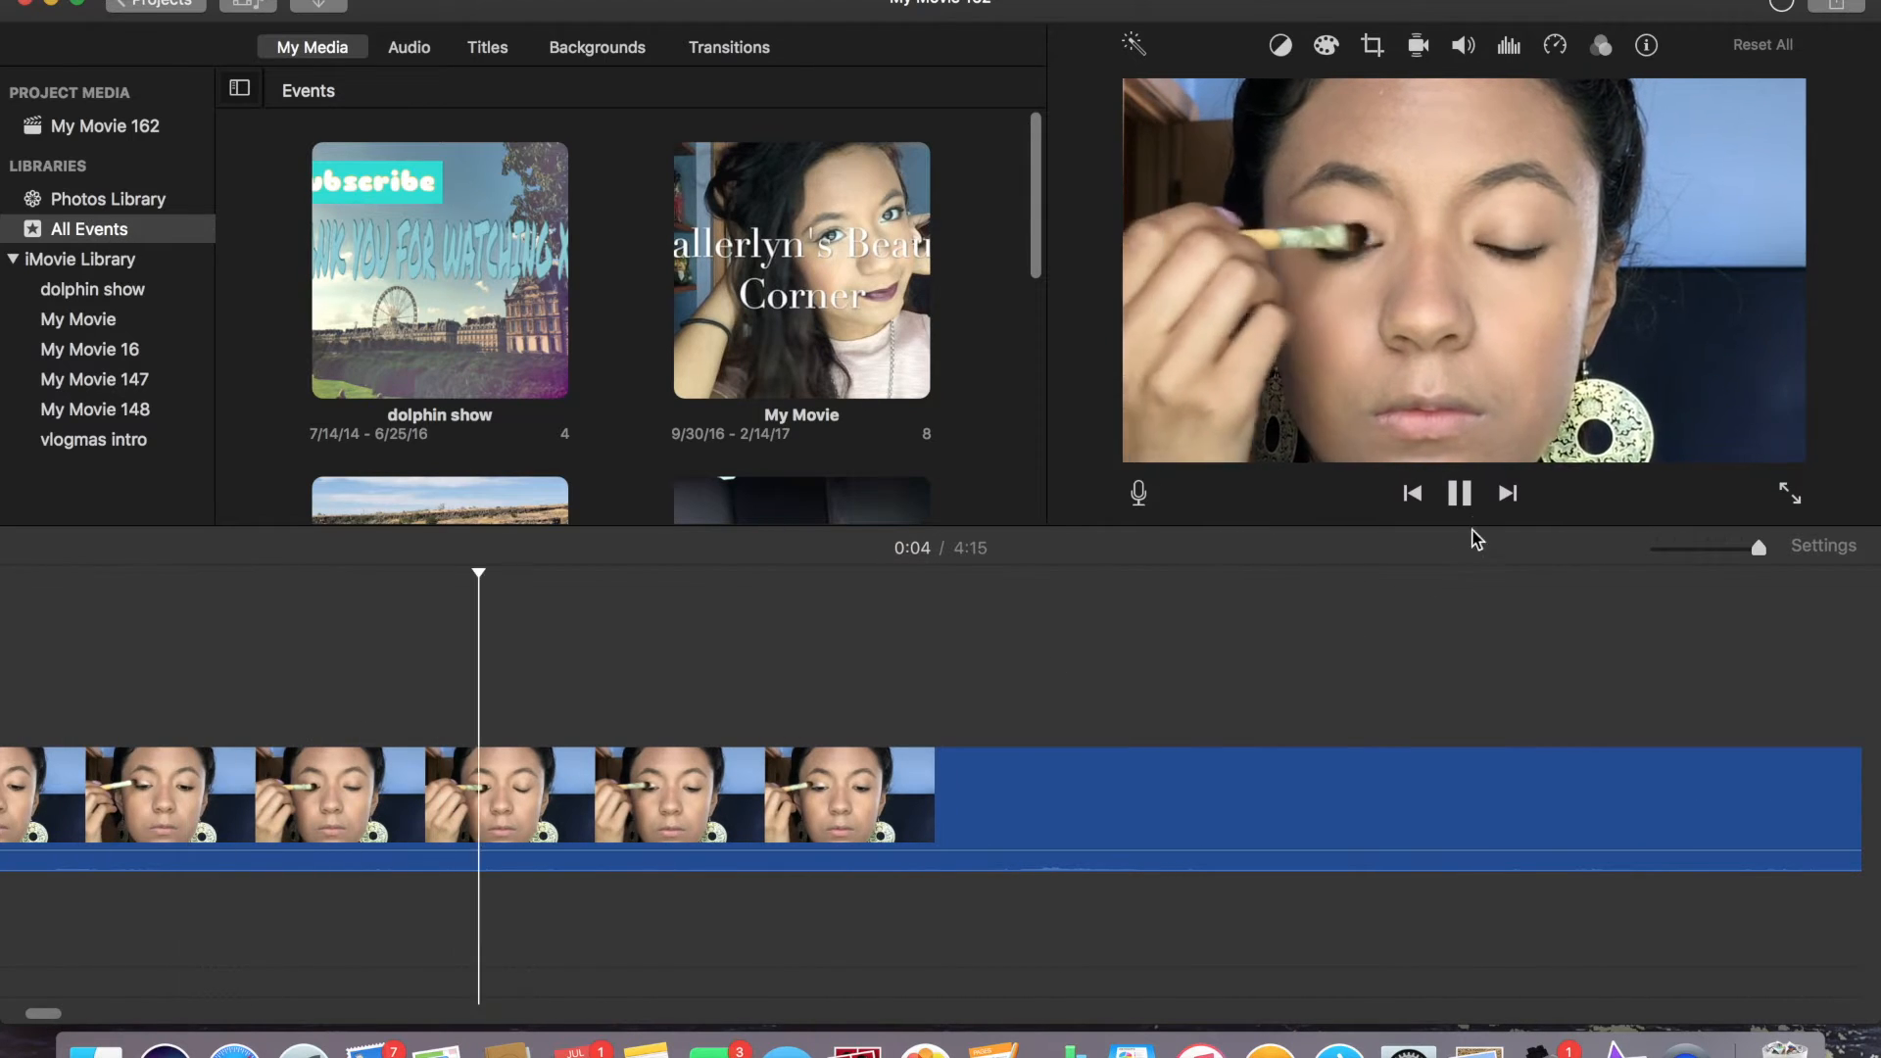
{"action": "left_click", "coordinate": [1459, 492]}
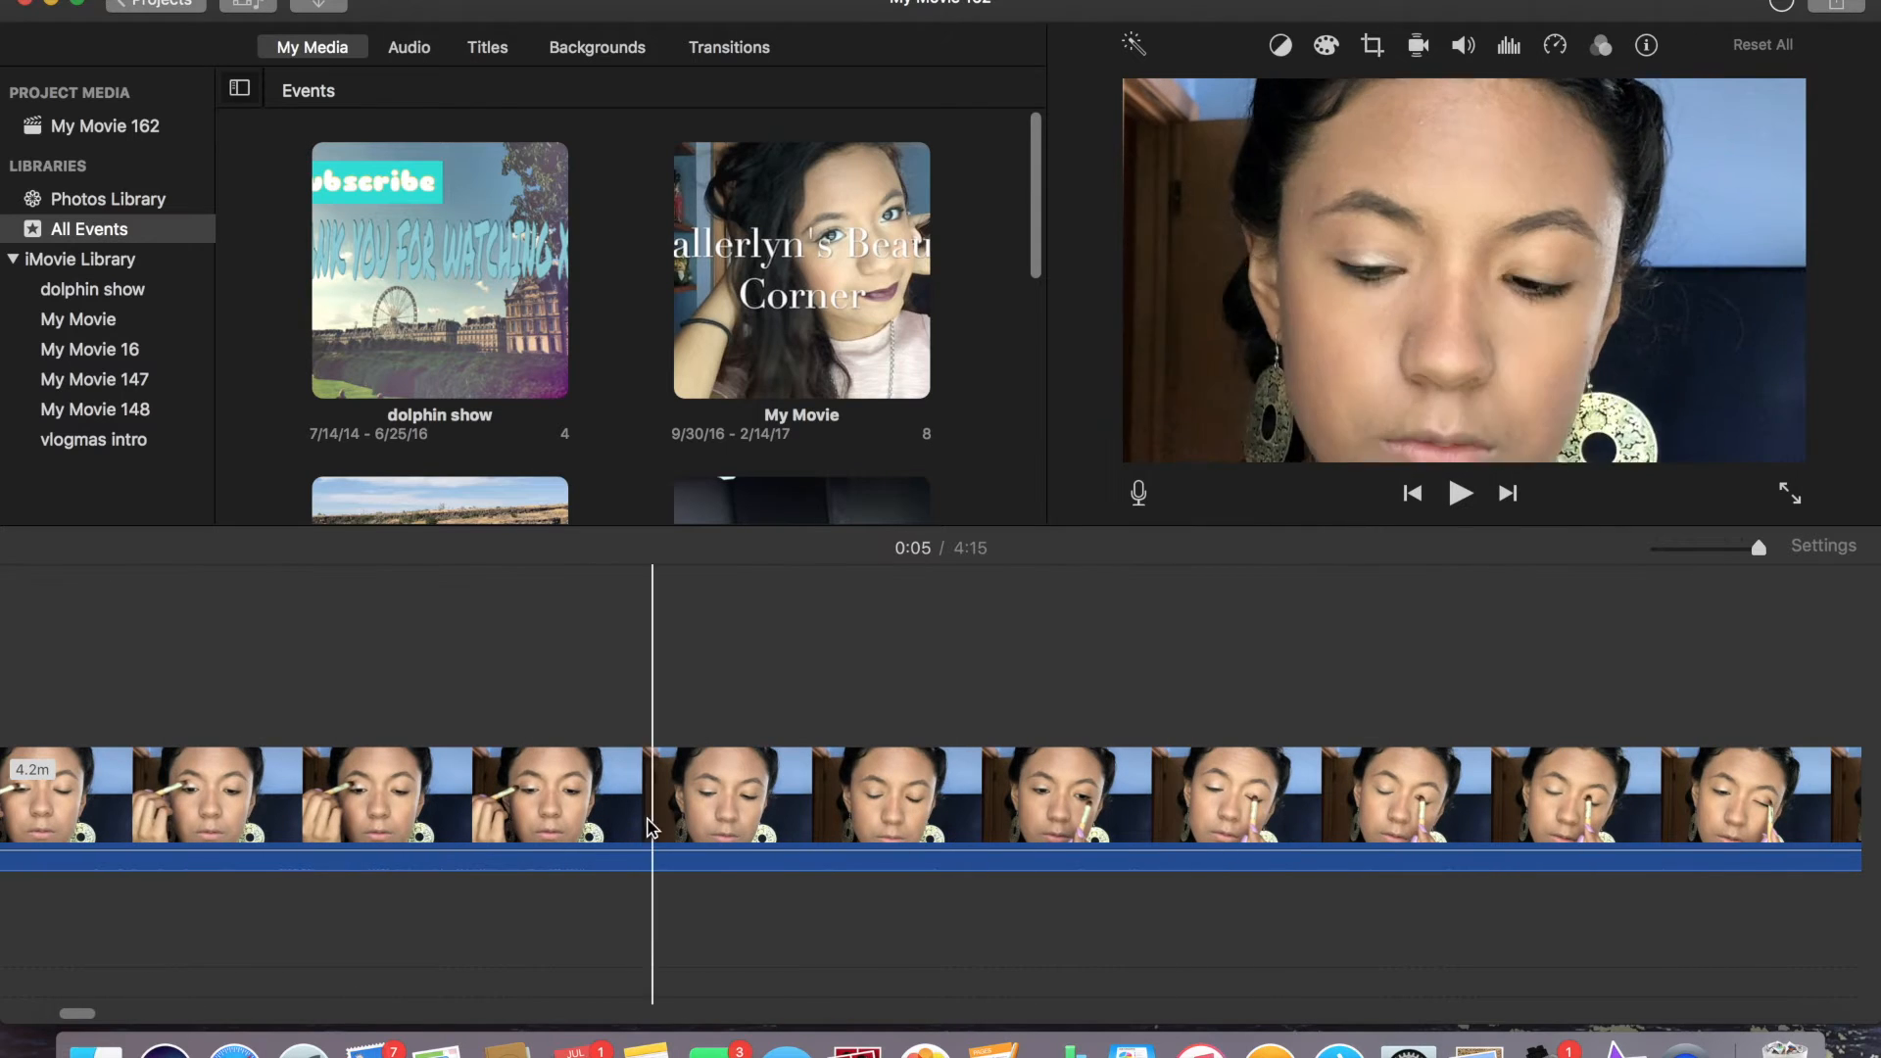
- Split off a short section at the playhead and set its speed to Fast 2x
{"action": "left_click", "coordinate": [479, 792]}
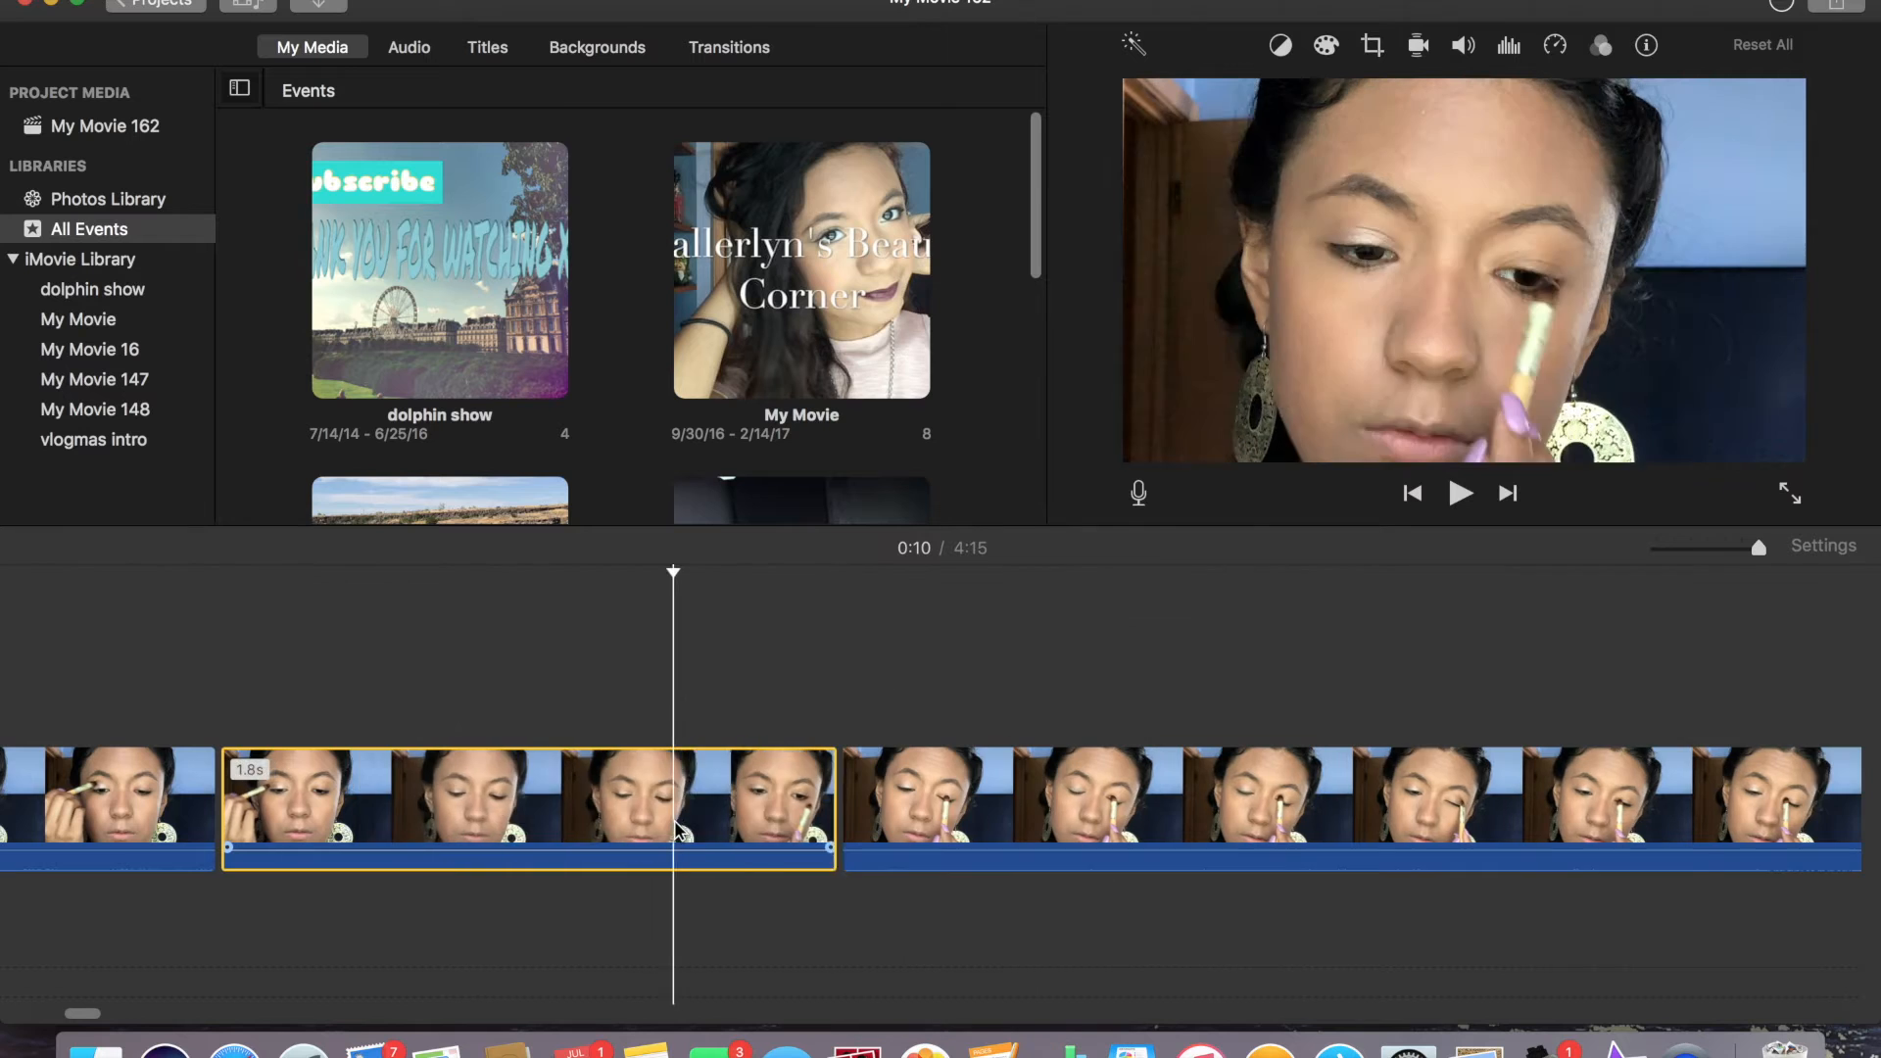
{"action": "left_click", "coordinate": [1463, 46]}
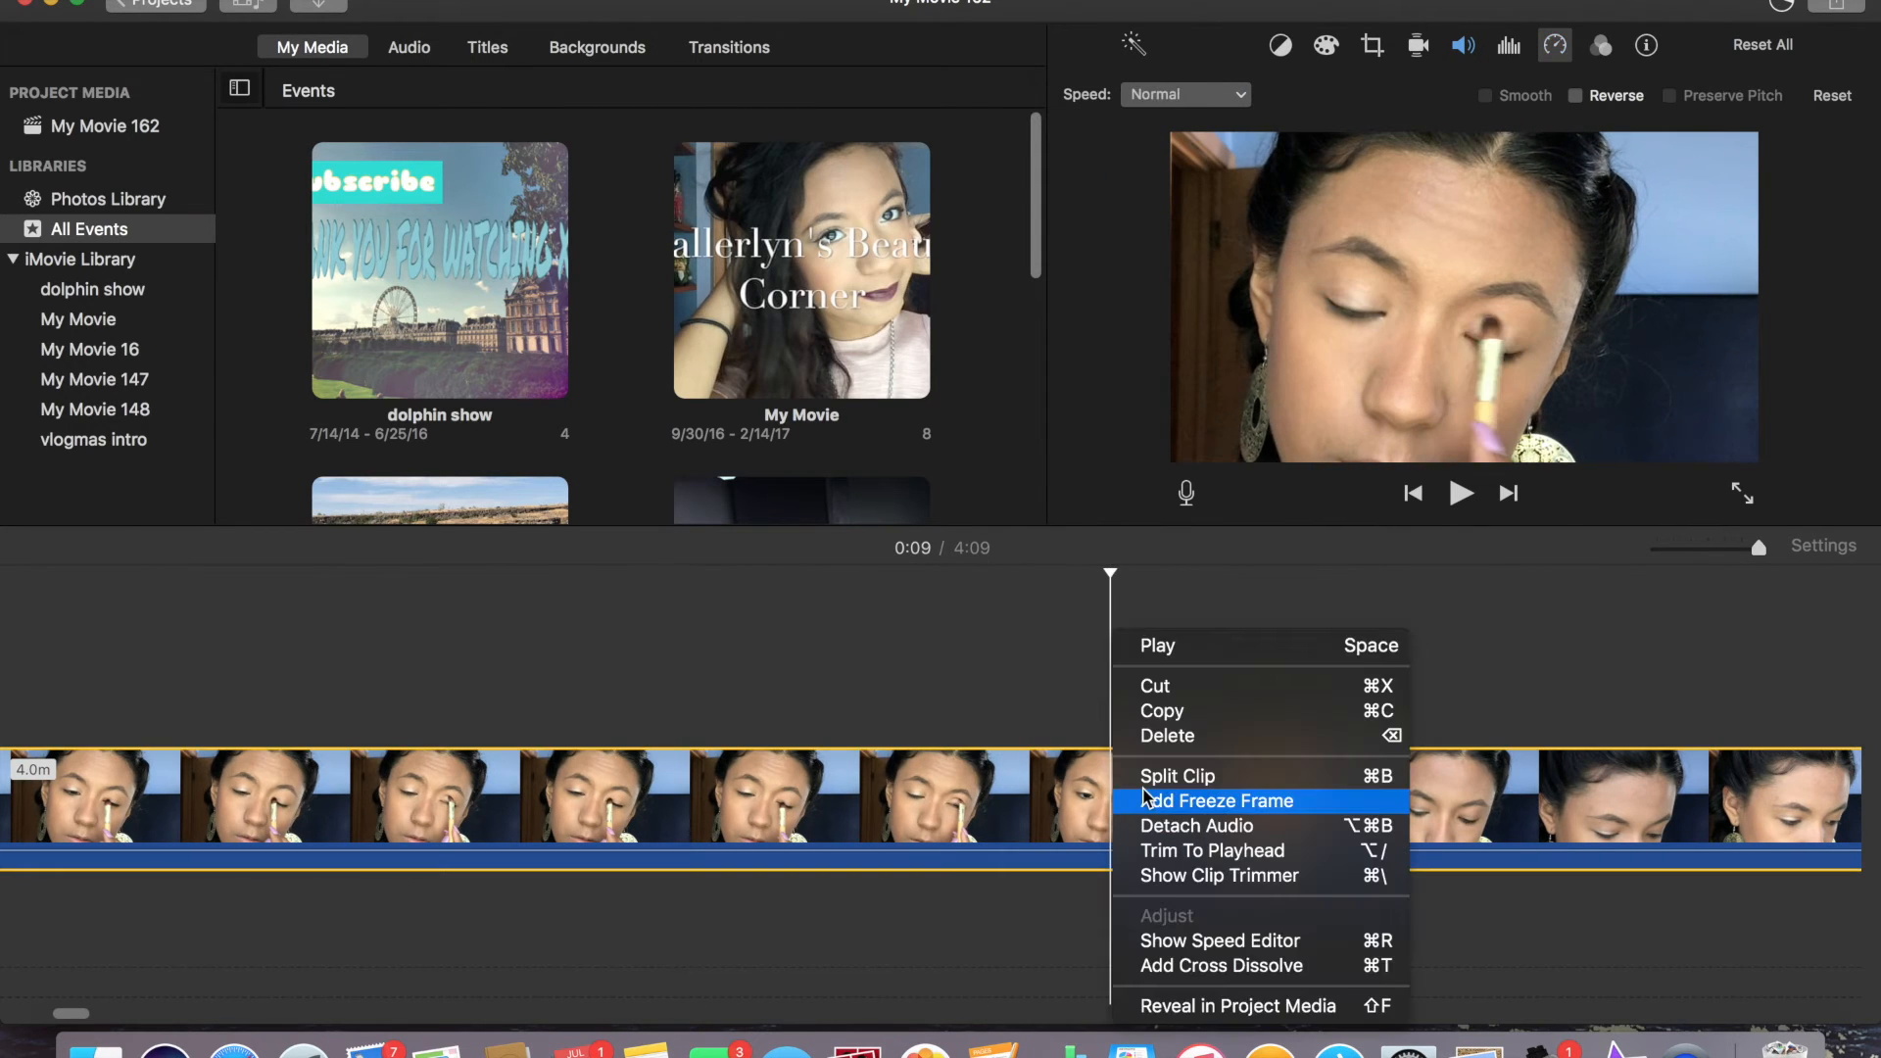
{"action": "left_click", "coordinate": [1184, 94]}
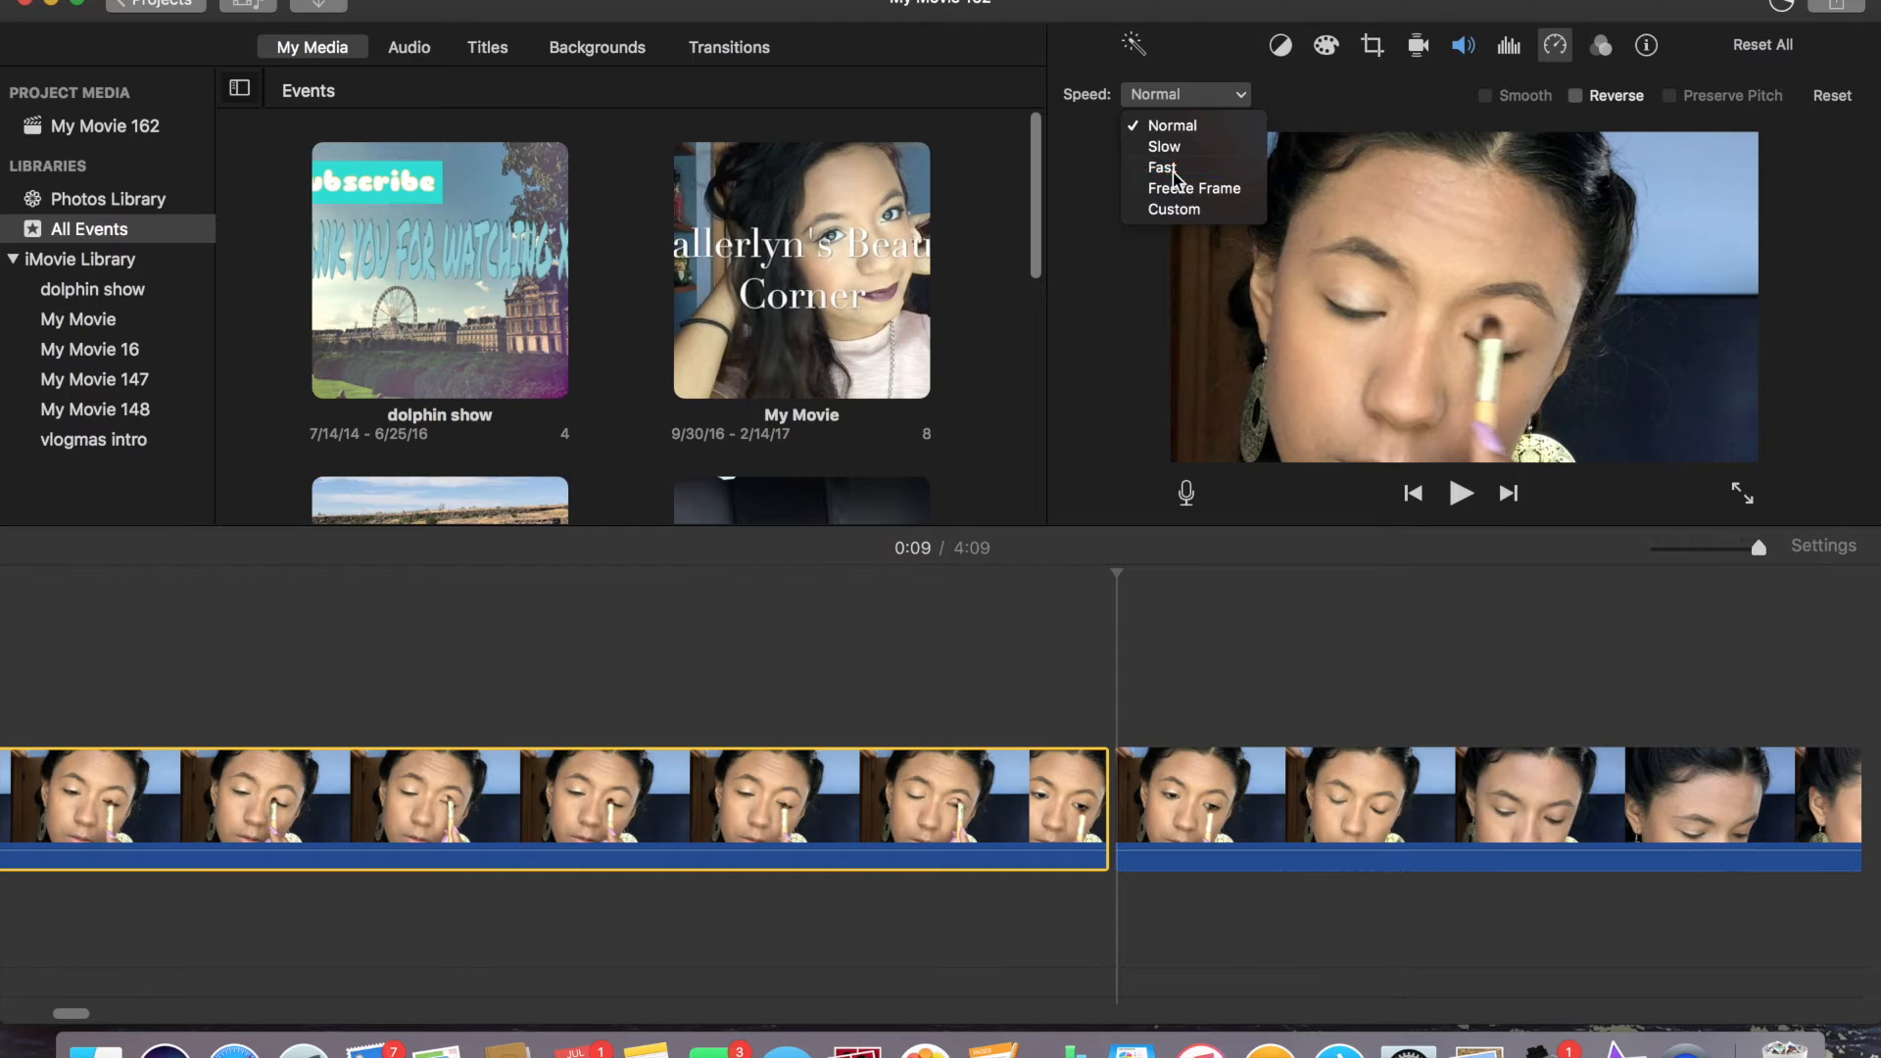
{"action": "left_click", "coordinate": [1160, 167]}
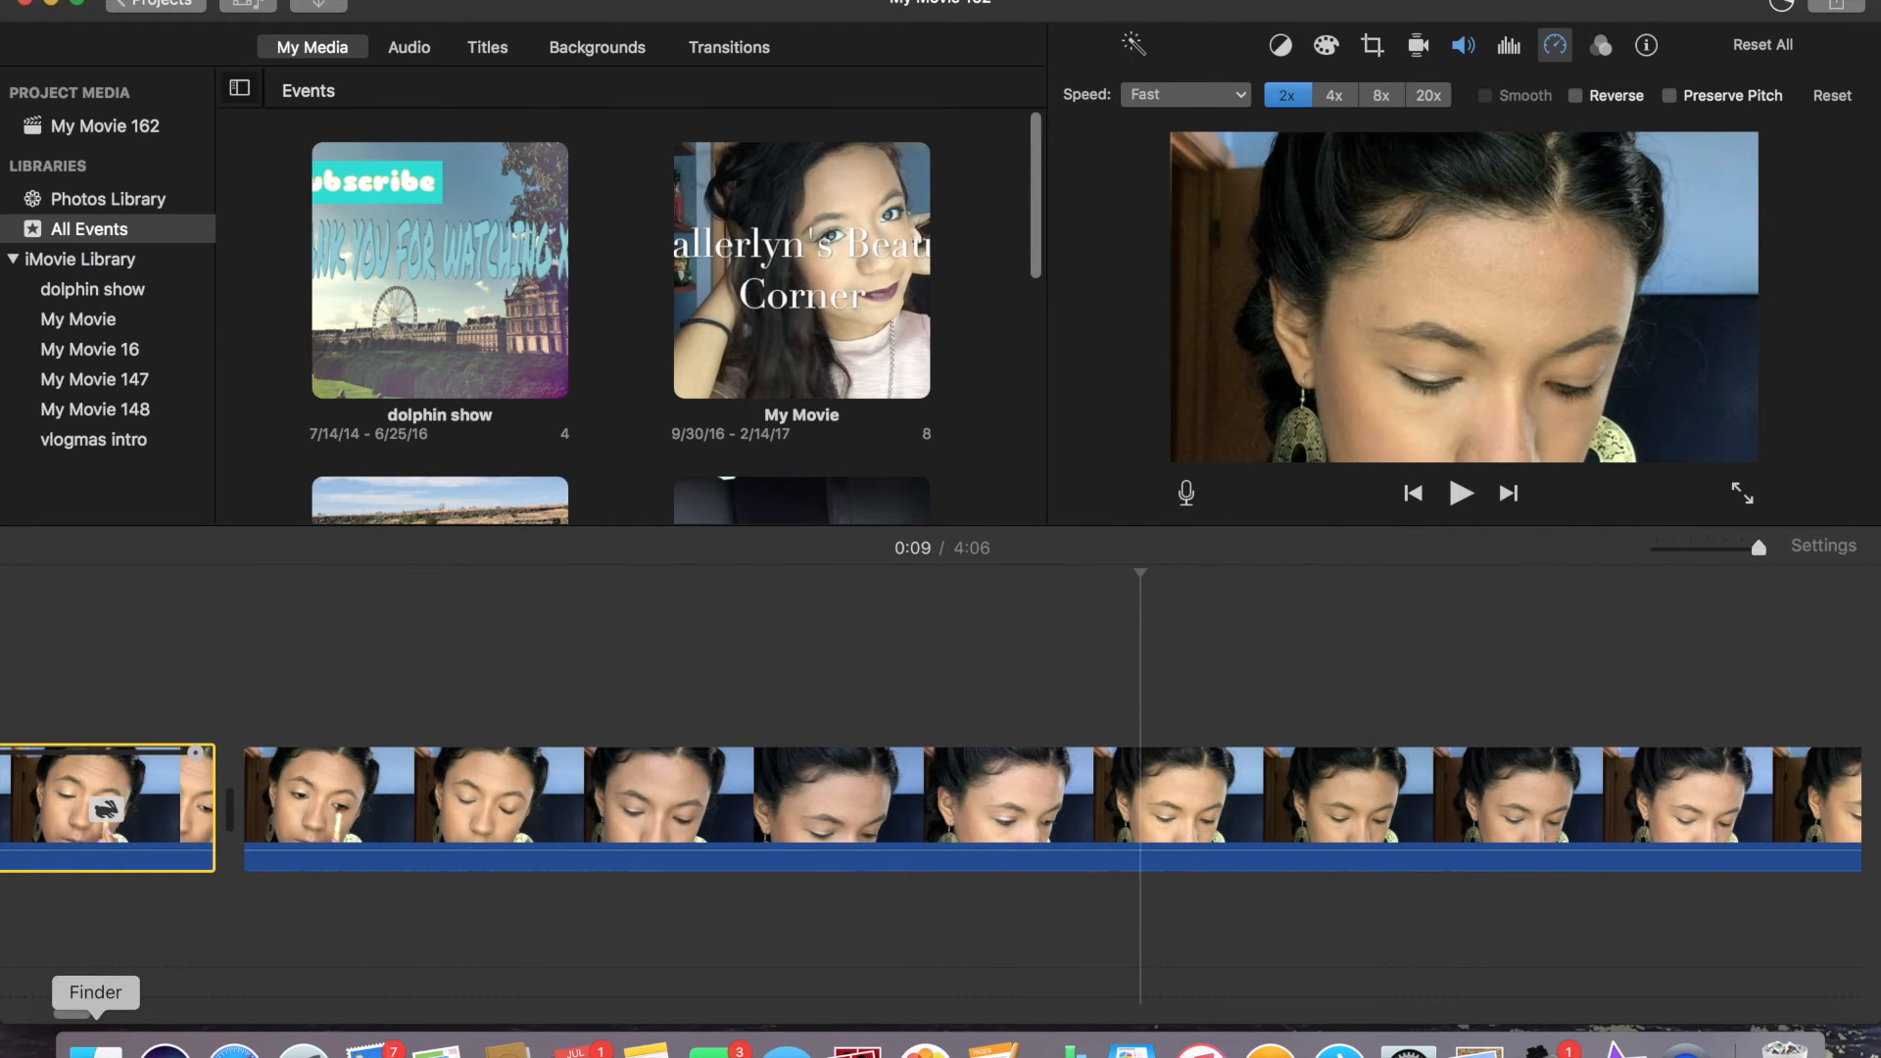
{"action": "left_click", "coordinate": [95, 1052]}
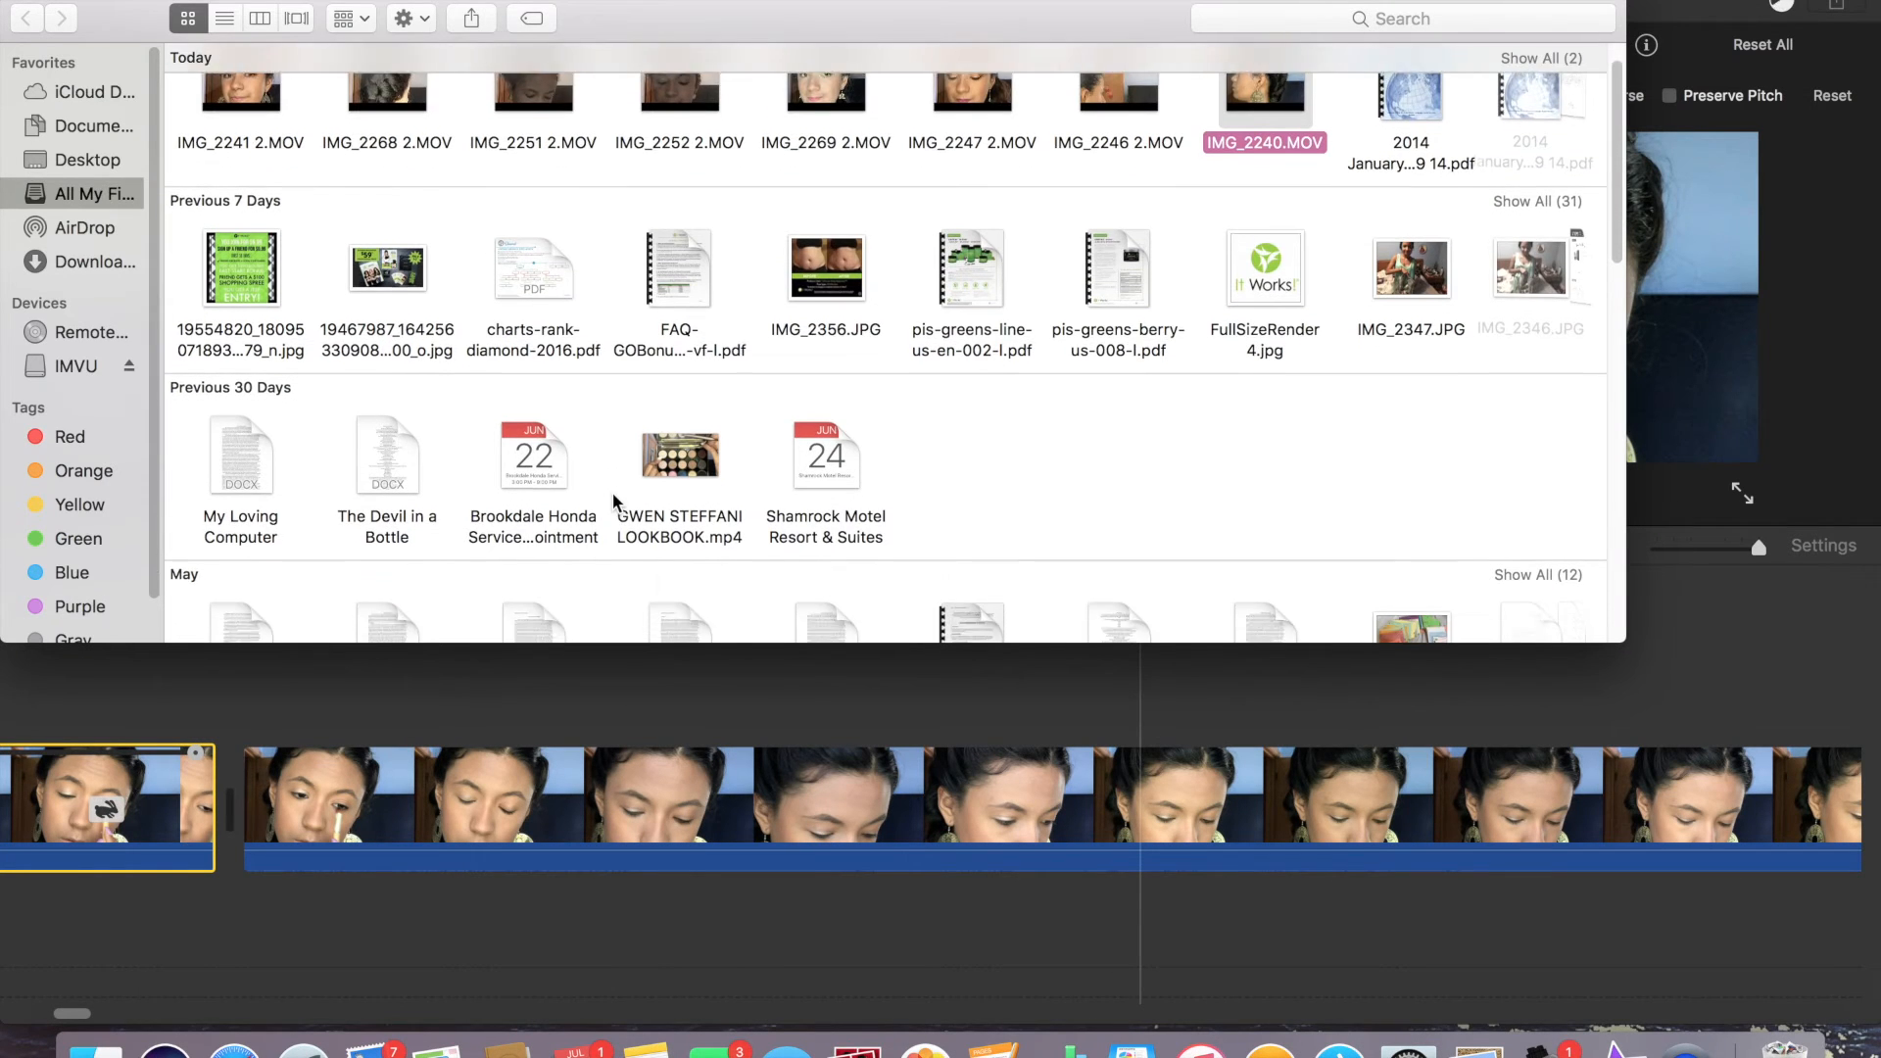
- Browse All My Files for the intro video and the Not For Nothing song
{"action": "scroll", "scroll_direction": "down", "scroll_amount": 3}
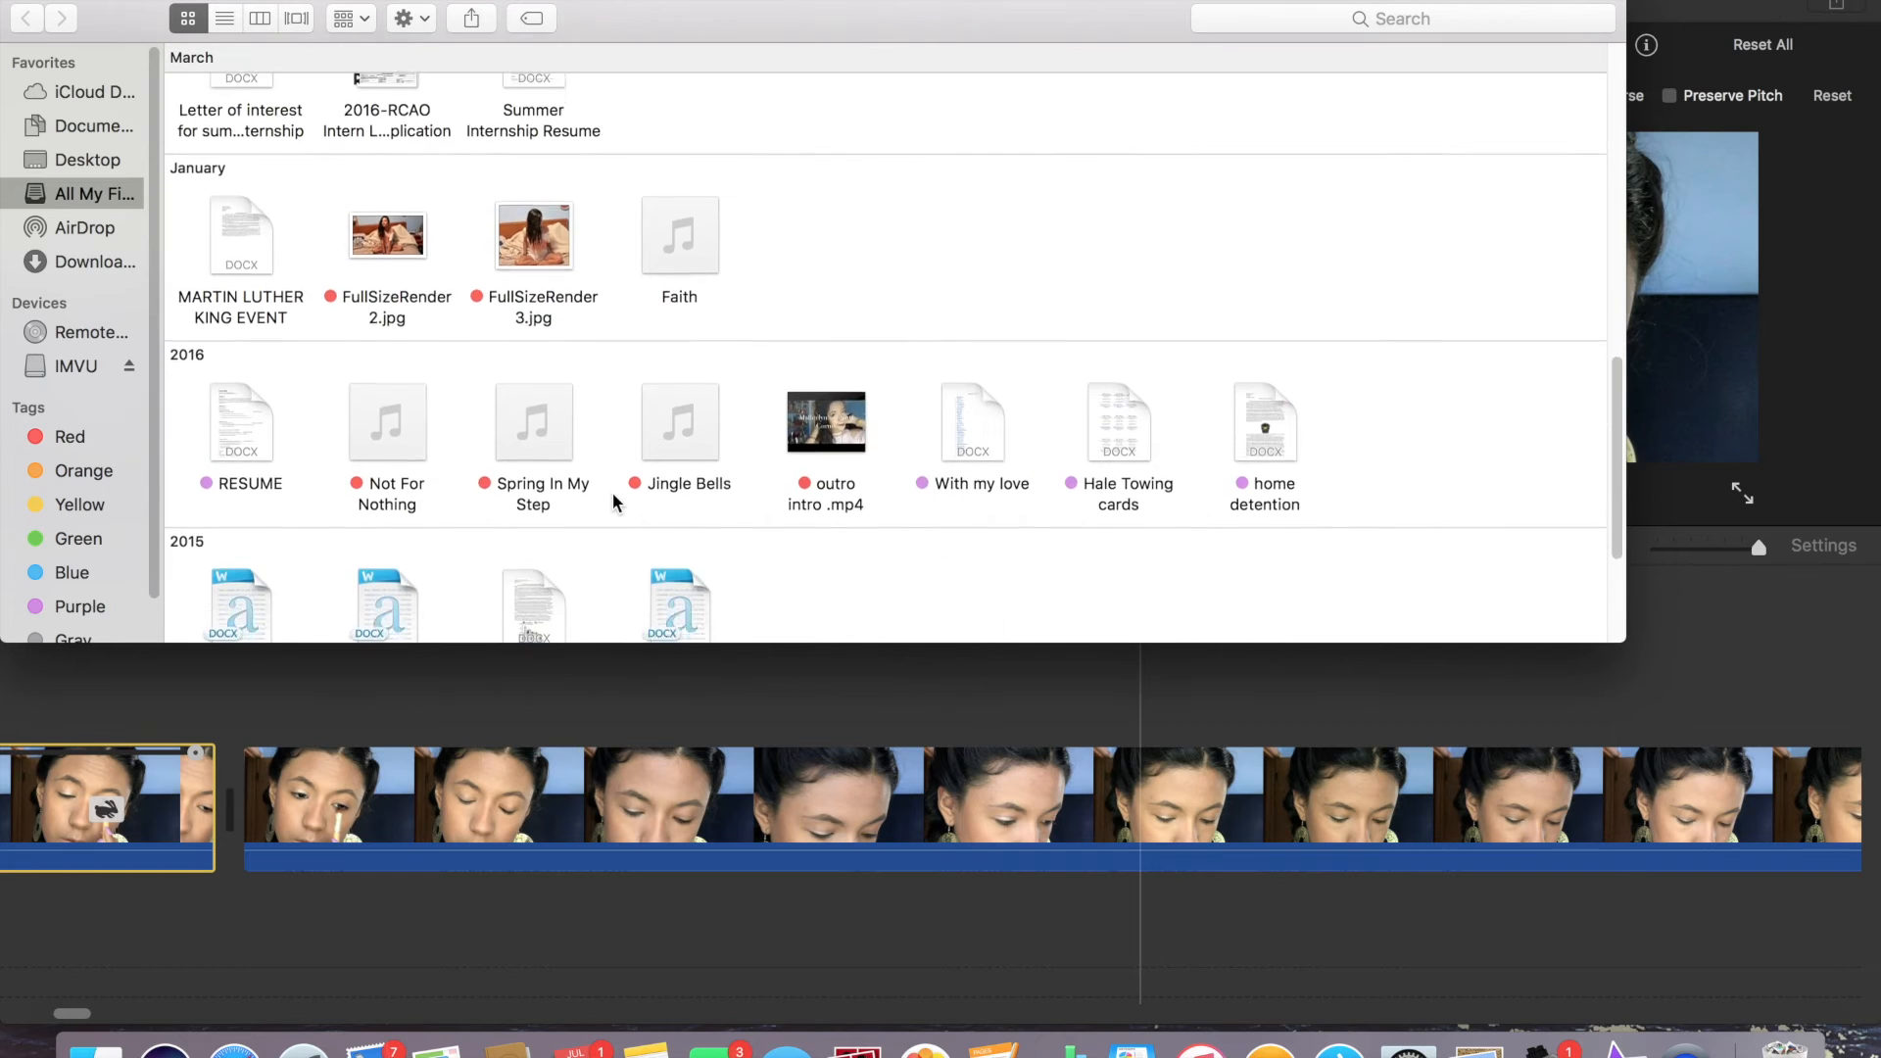
{"action": "scroll", "scroll_direction": "down", "scroll_amount": 3}
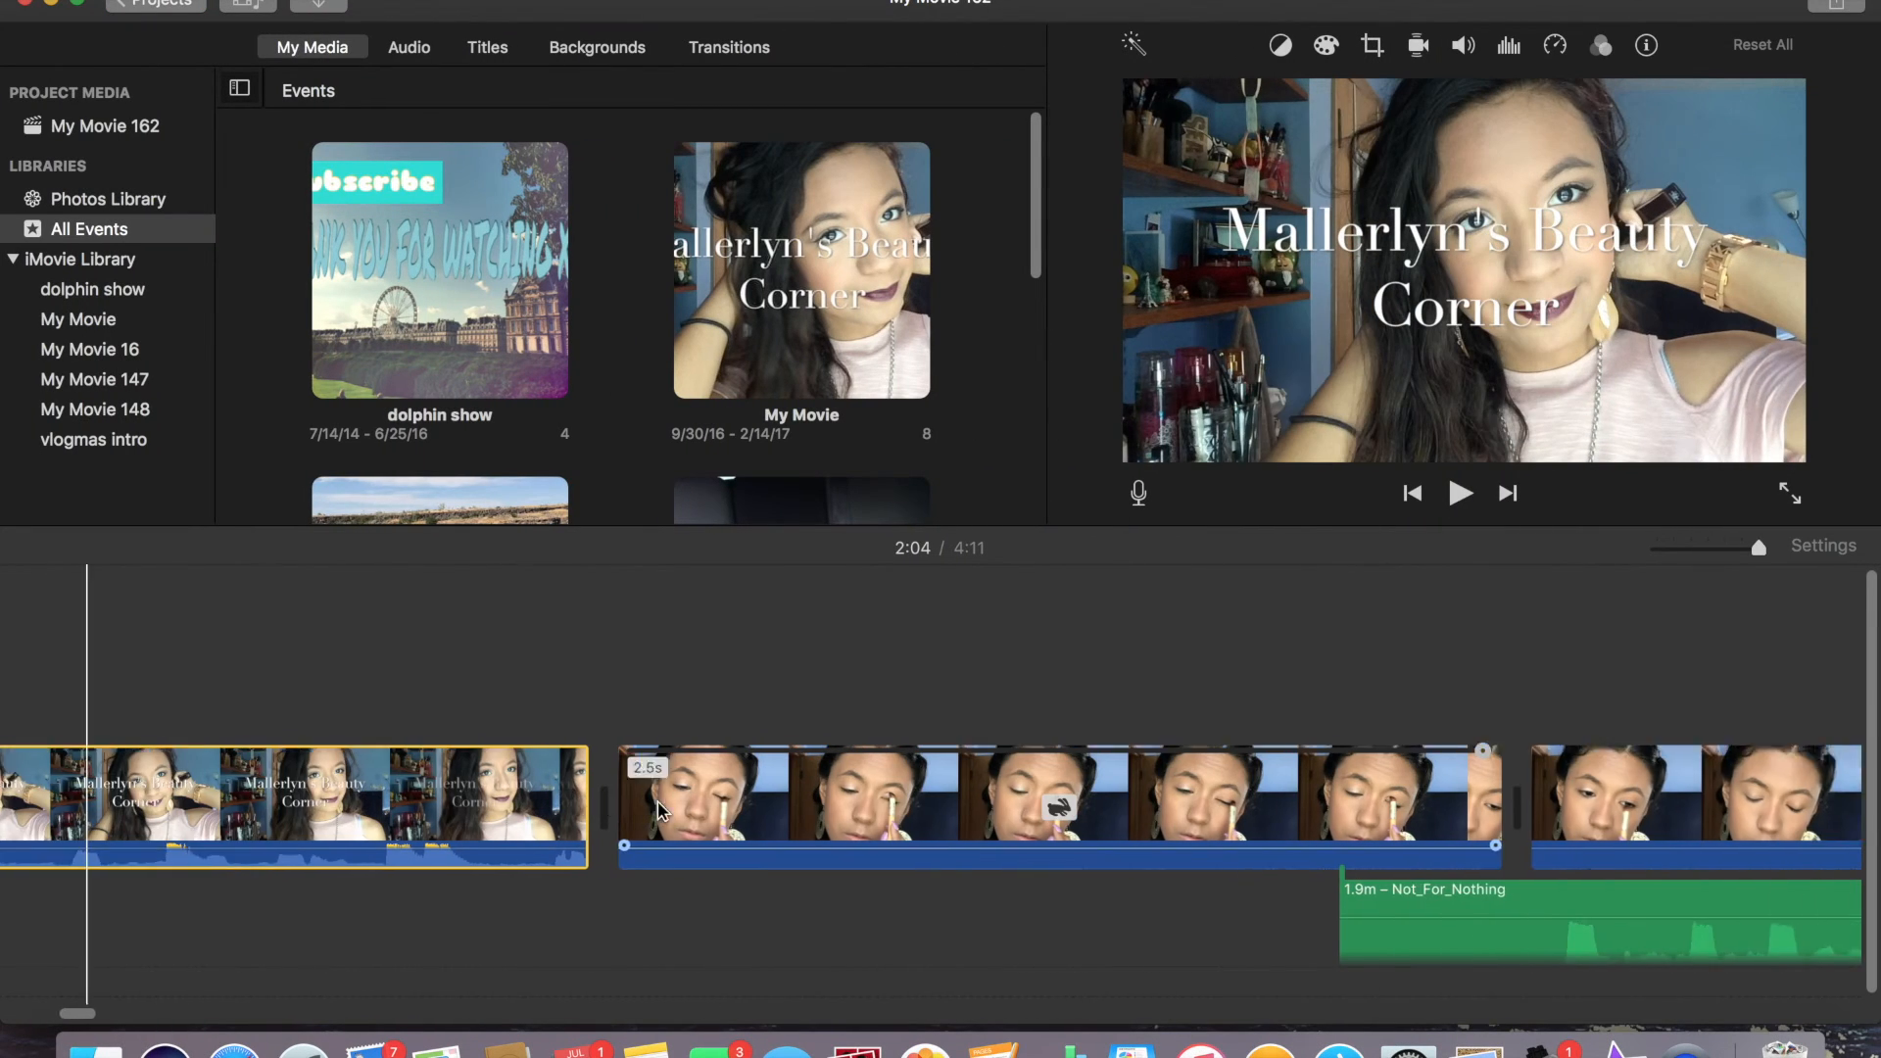
{"action": "left_click", "coordinate": [909, 791]}
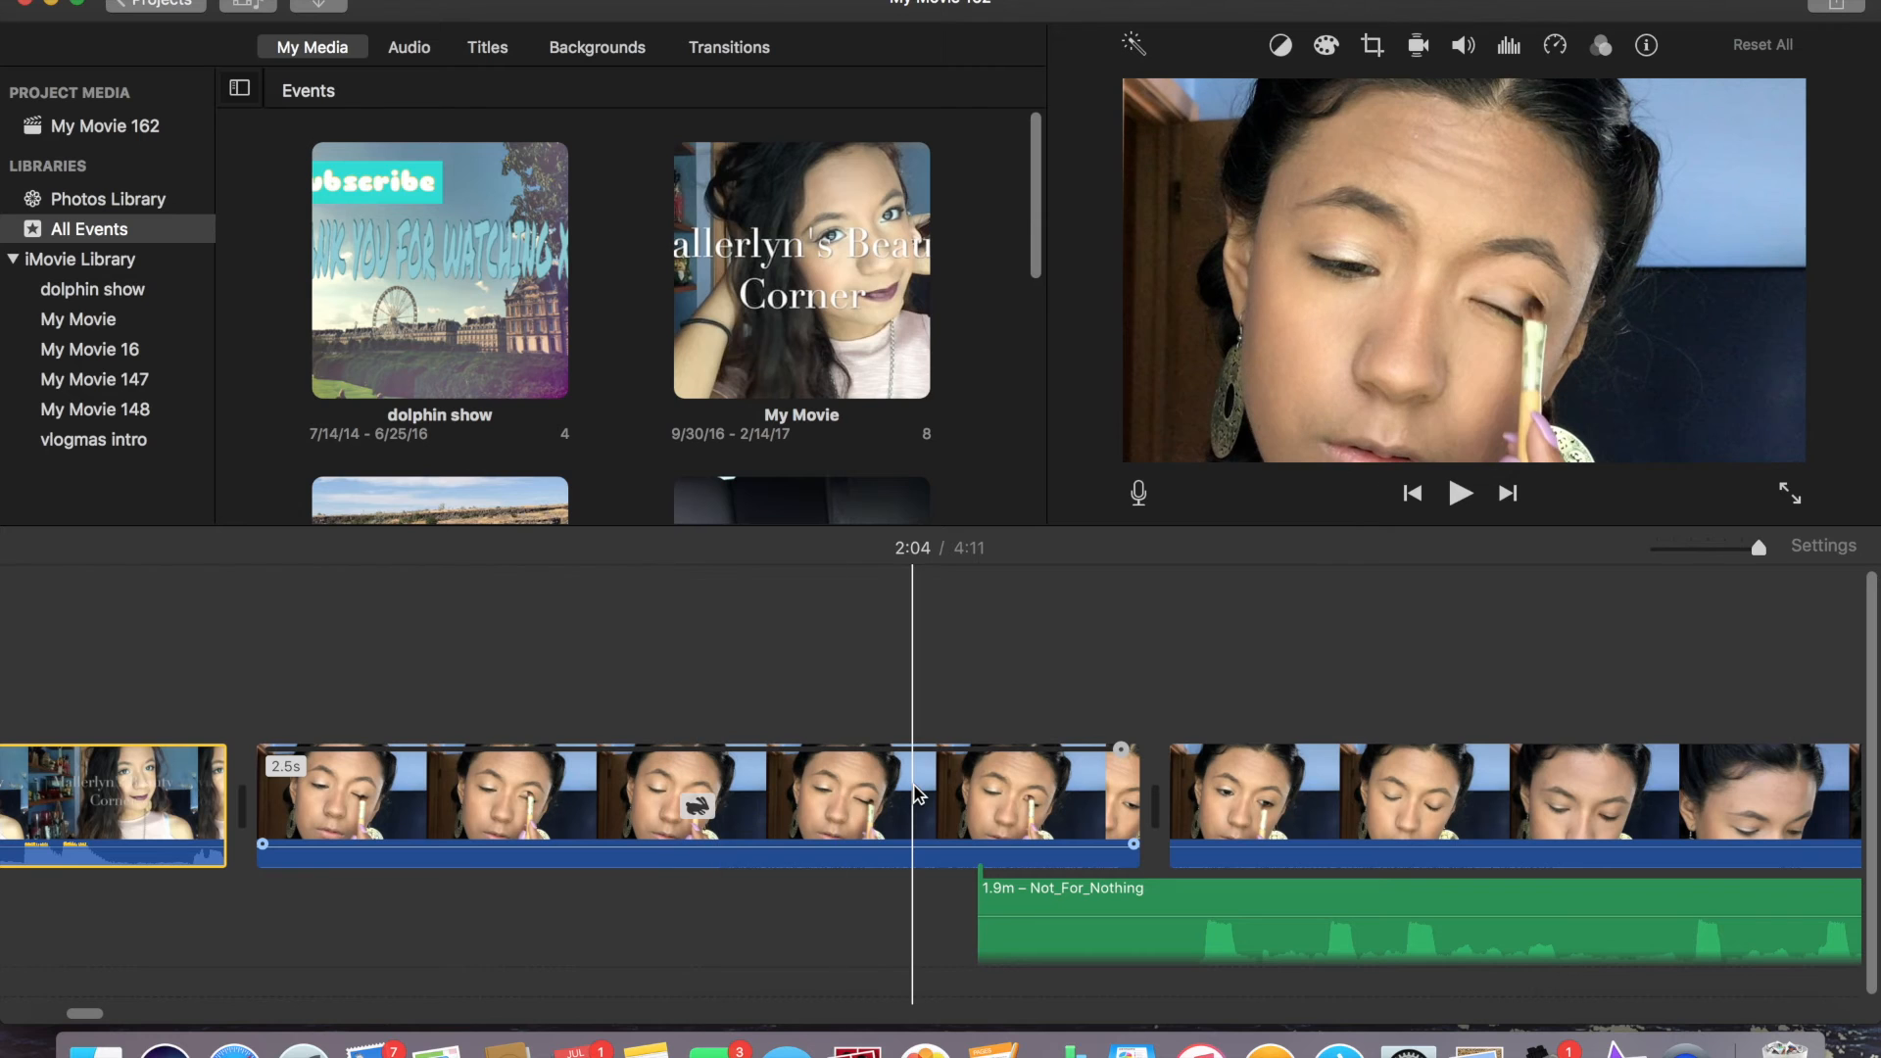
{"action": "mouse_move", "coordinate": [912, 792]}
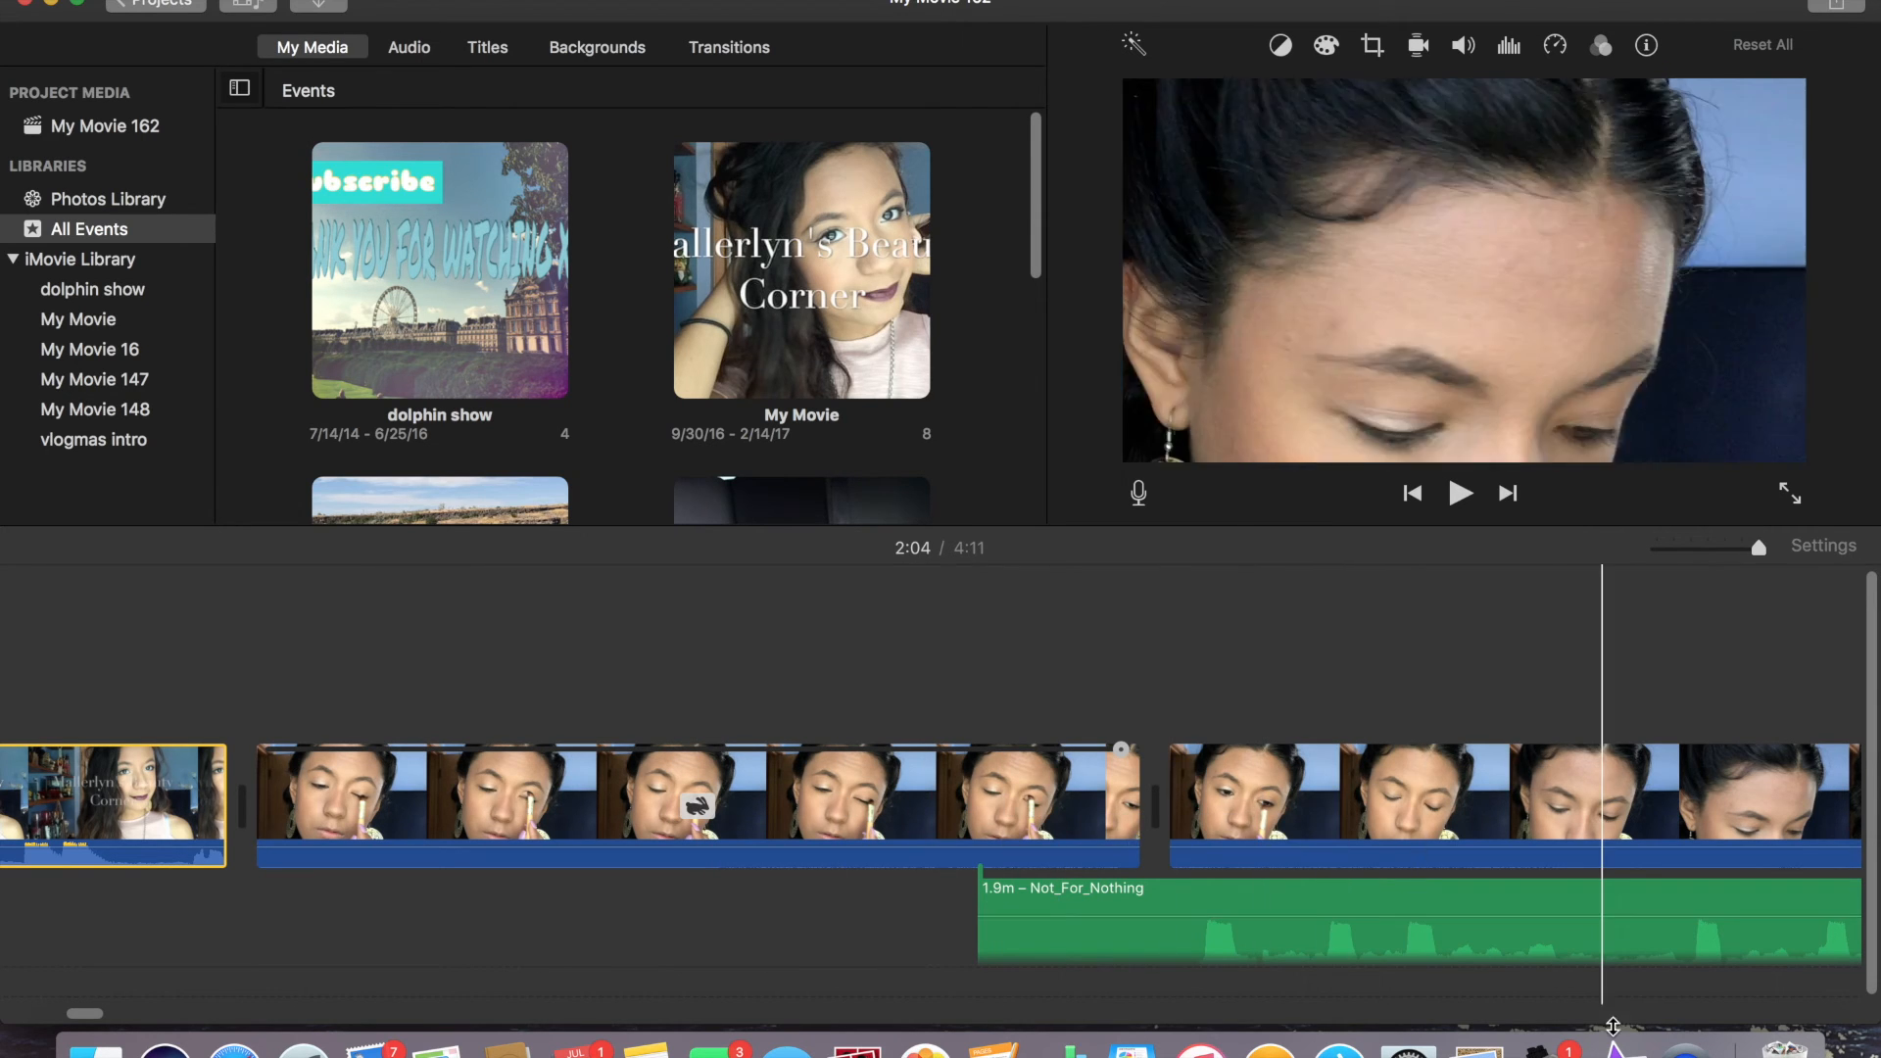
{"action": "right_click", "coordinate": [1614, 1049]}
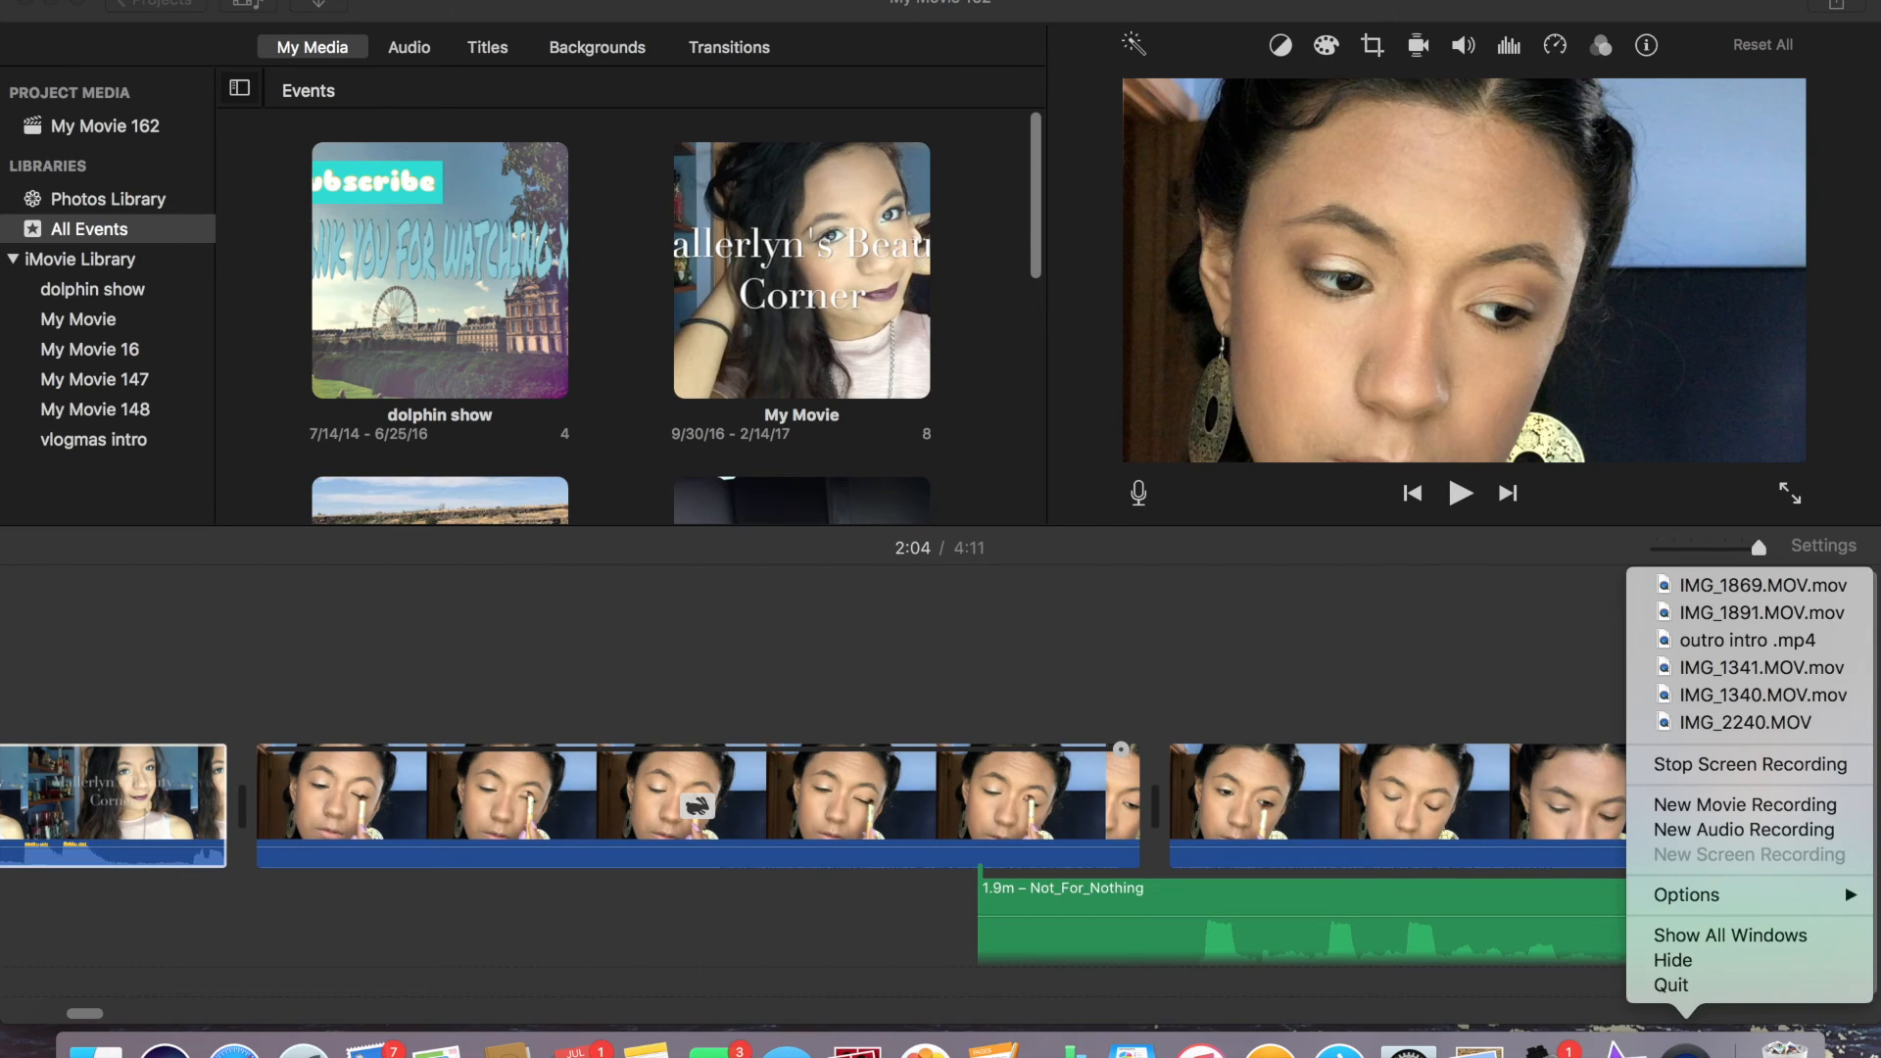